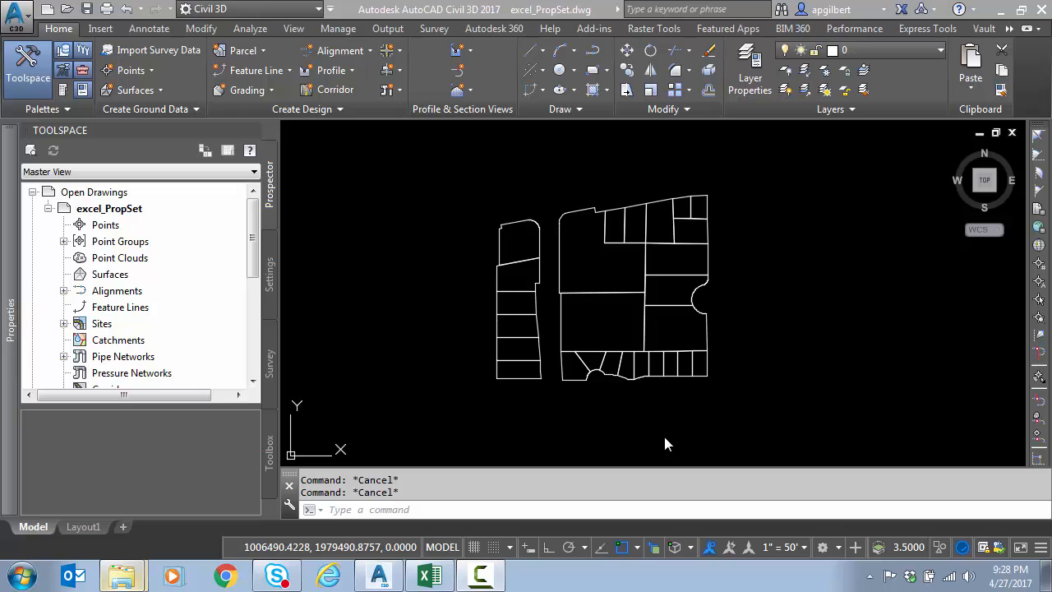
{"action": "mouse_move", "coordinate": [687, 437]}
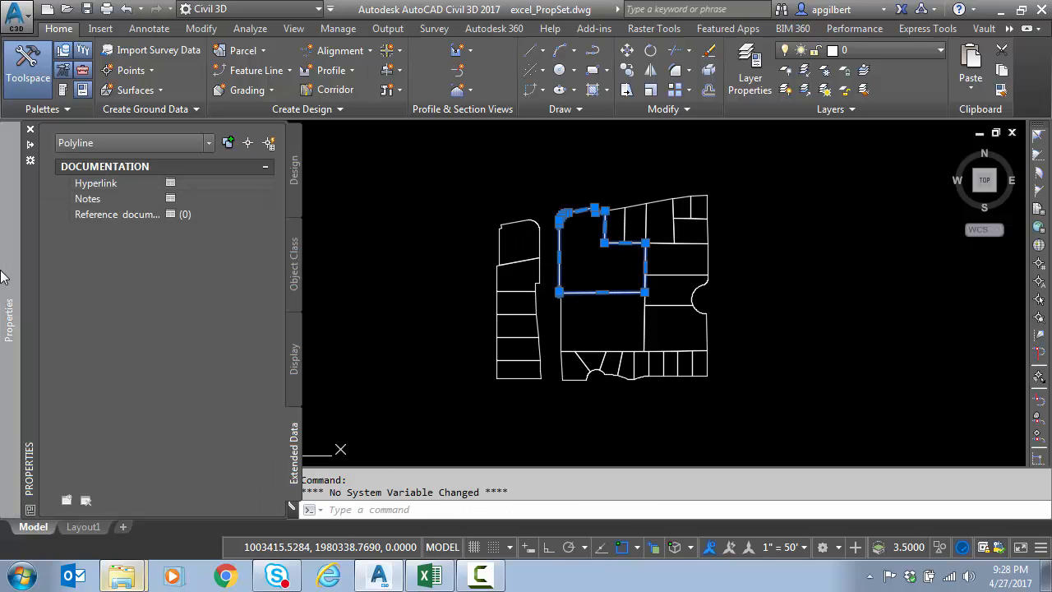
{"action": "mouse_move", "coordinate": [164, 392]}
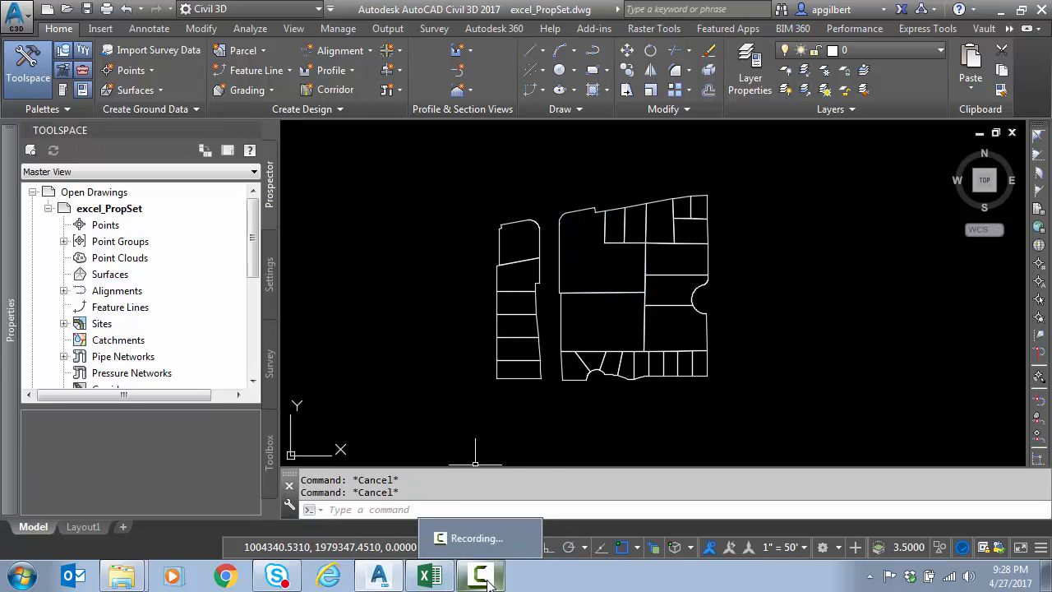
Review the owners spreadsheet (Smith, 230000), return to the drawing and start _PropertySetDefine
{"action": "left_click", "coordinate": [429, 575]}
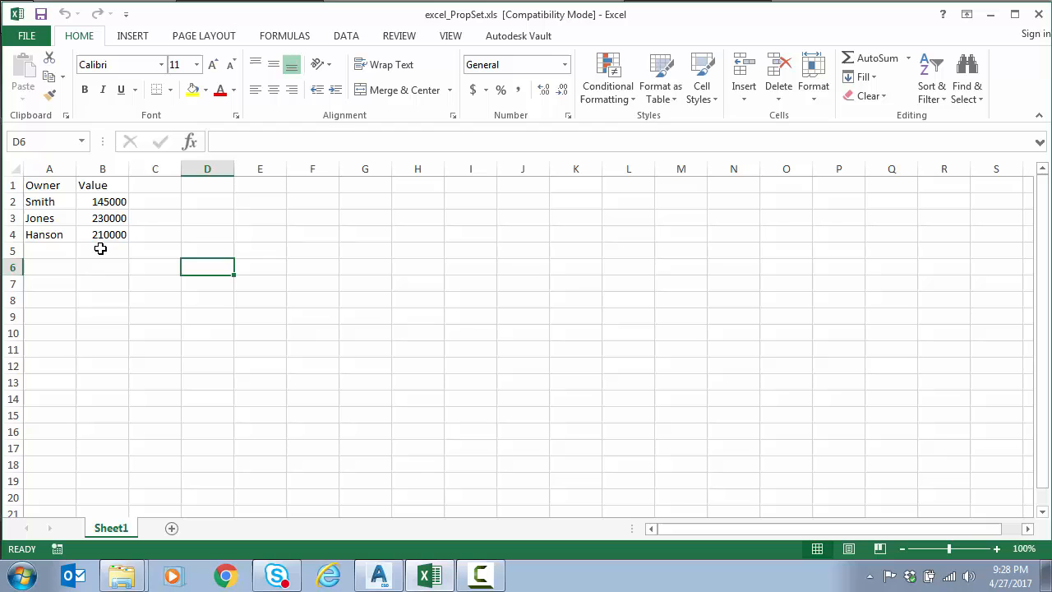
{"action": "left_click", "coordinate": [49, 200]}
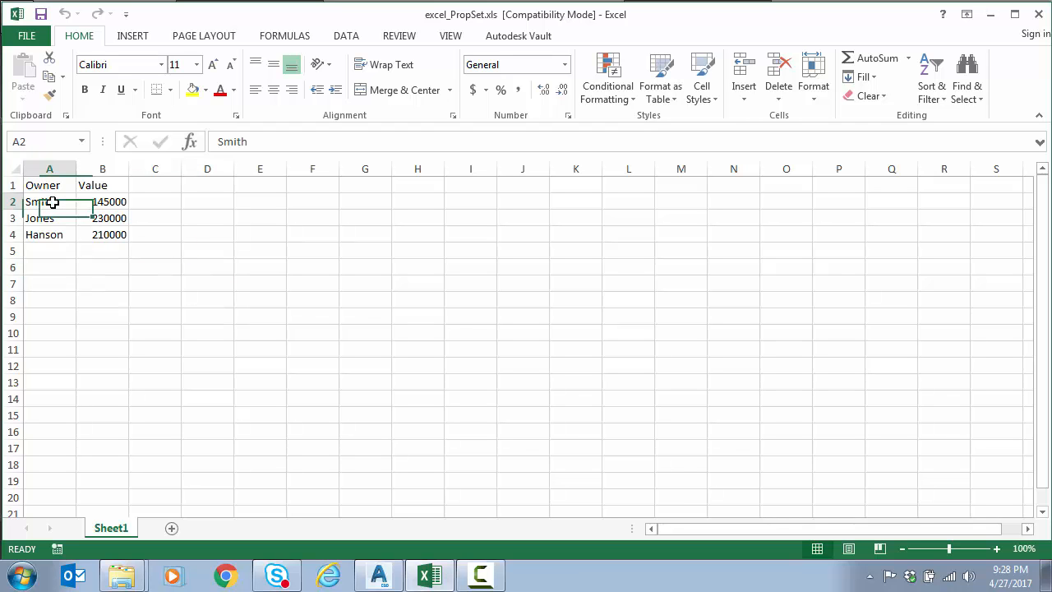
{"action": "left_click", "coordinate": [102, 217]}
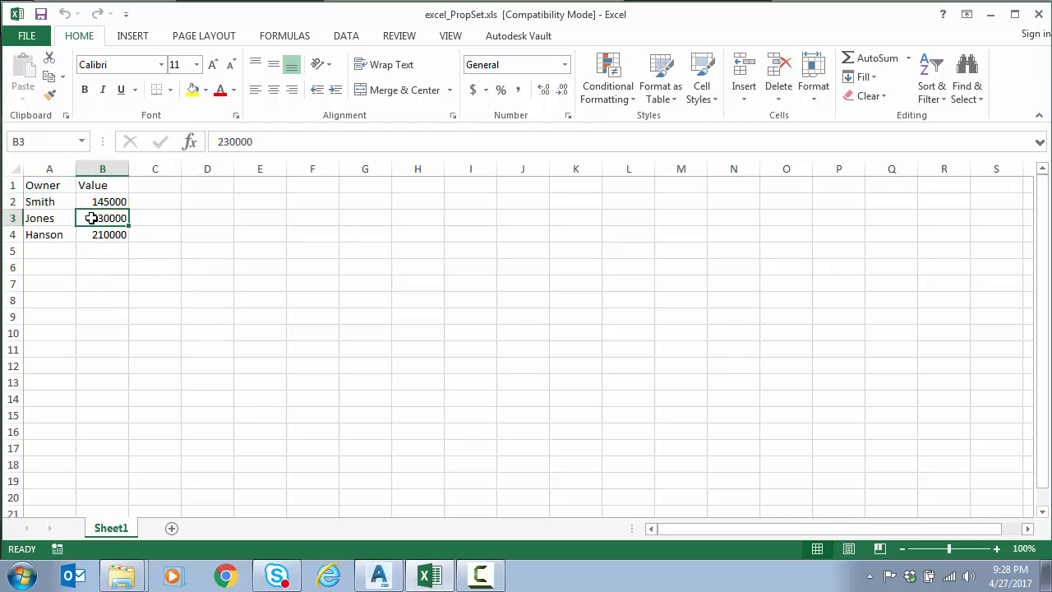
{"action": "left_click", "coordinate": [102, 233]}
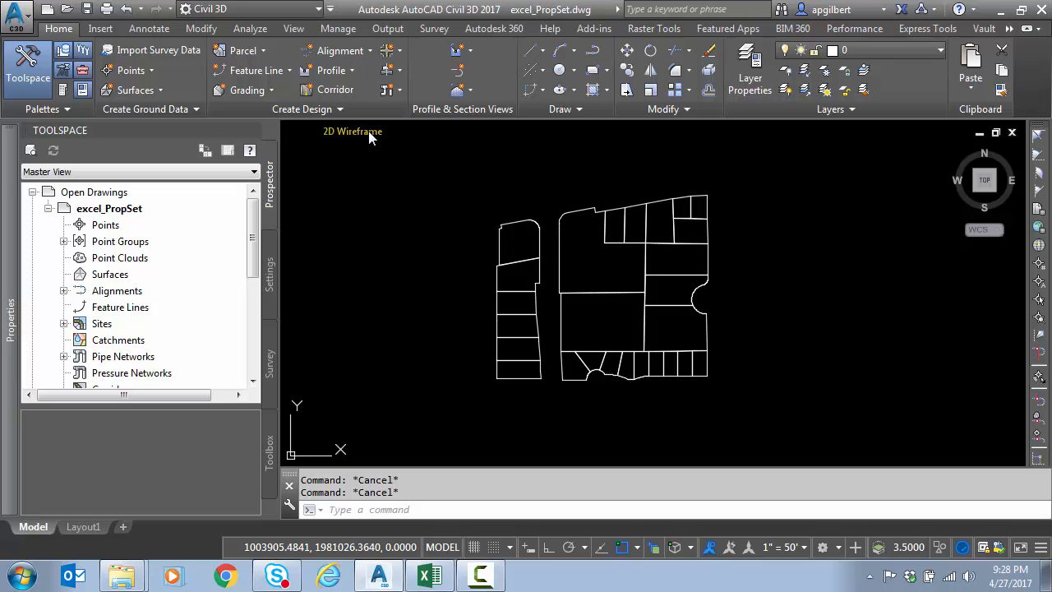
{"action": "left_click", "coordinate": [339, 28]}
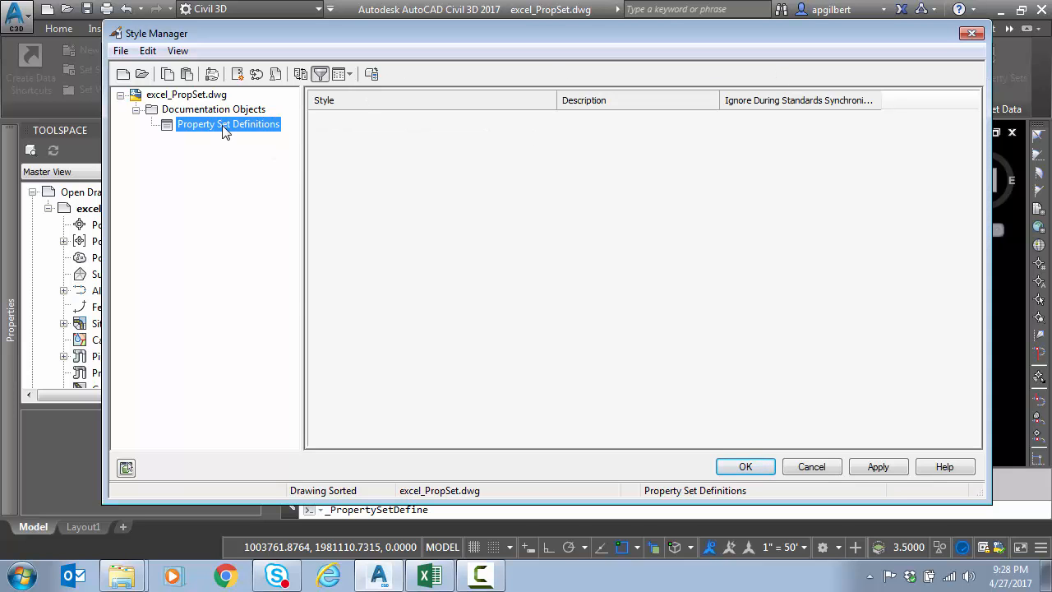
Create a new property set definition named Parcel applying to Polyline objects
{"action": "right_click", "coordinate": [229, 123]}
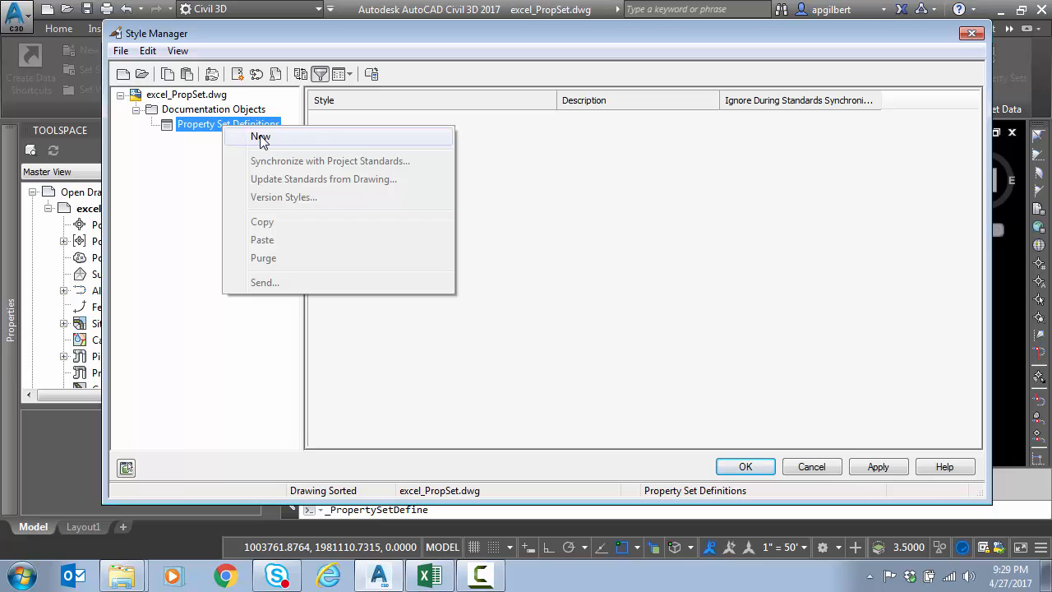
{"action": "left_click", "coordinate": [260, 136]}
{"action": "type", "text": "Parcel"}
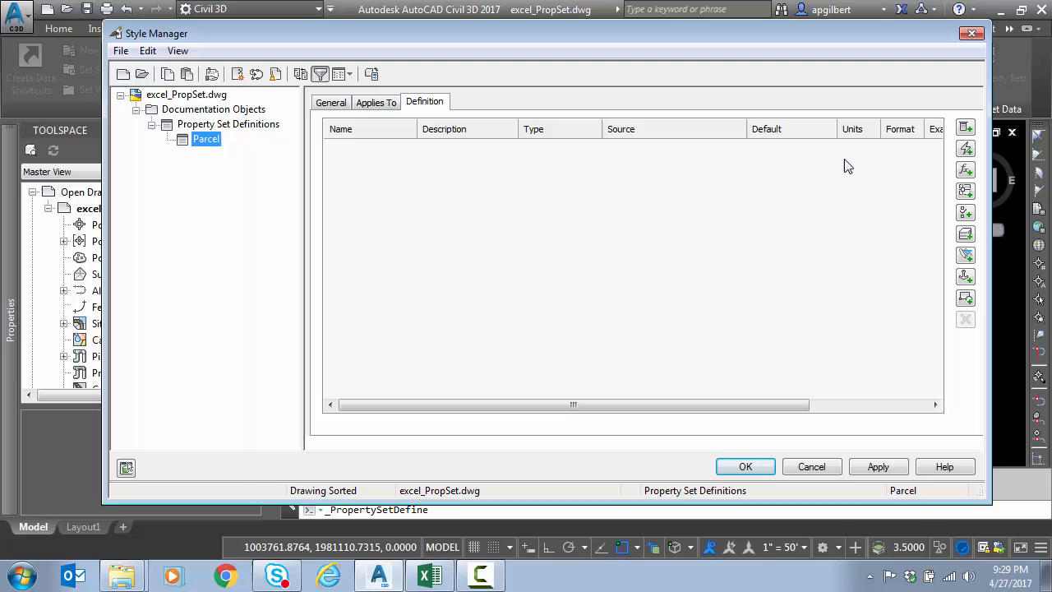
{"action": "left_click", "coordinate": [331, 102]}
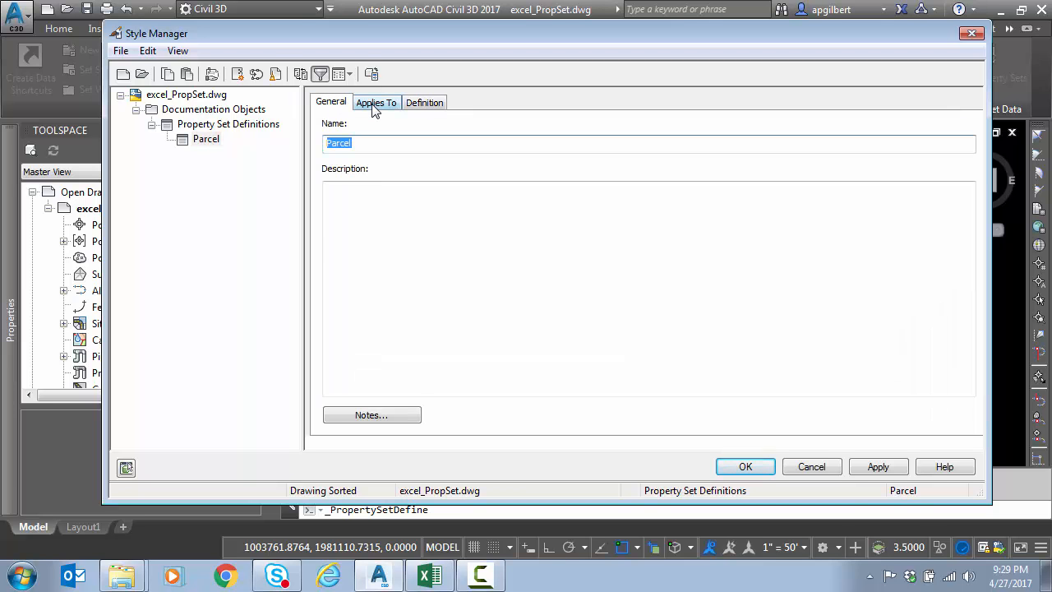
{"action": "left_click", "coordinate": [375, 102]}
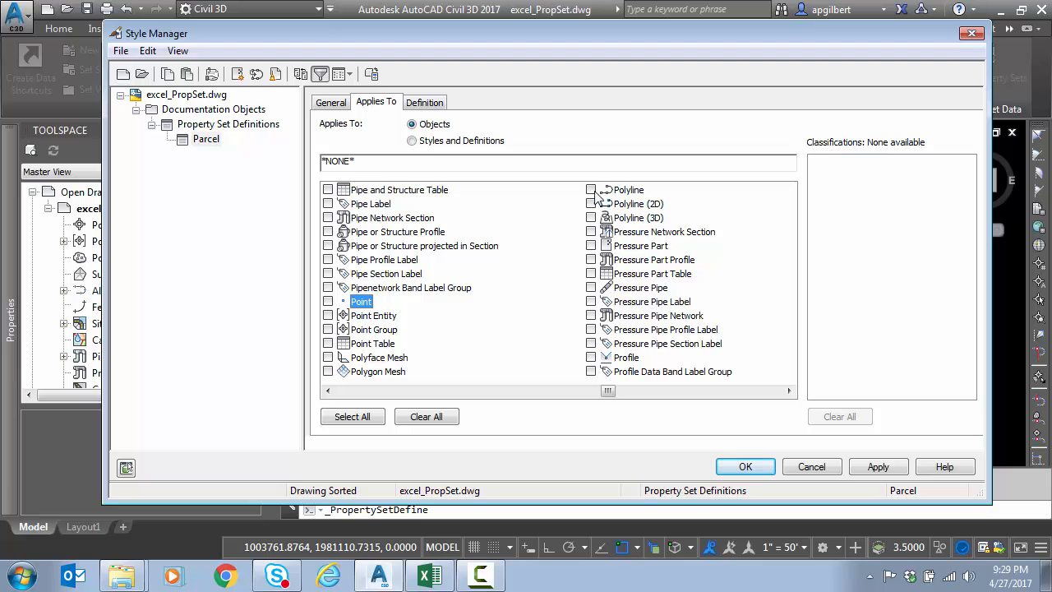
{"action": "left_click", "coordinate": [590, 191]}
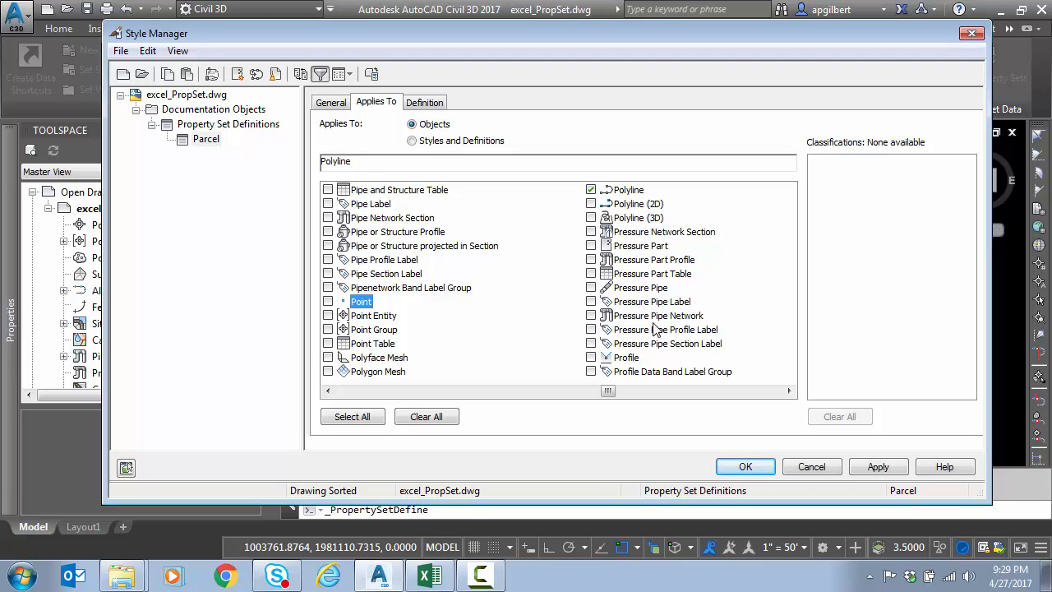
{"action": "mouse_move", "coordinate": [328, 204]}
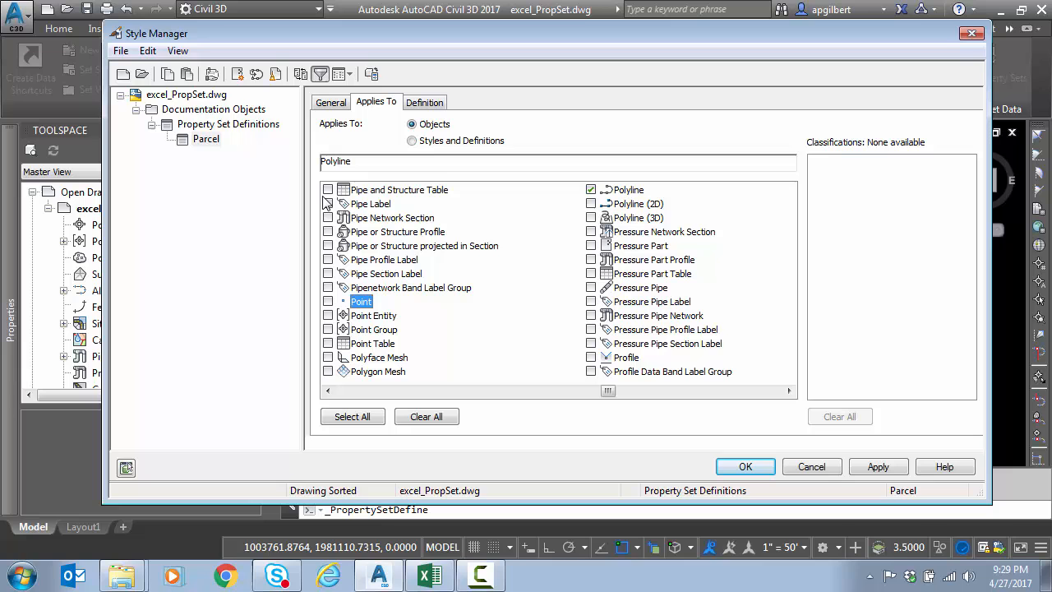
{"action": "mouse_move", "coordinate": [253, 158]}
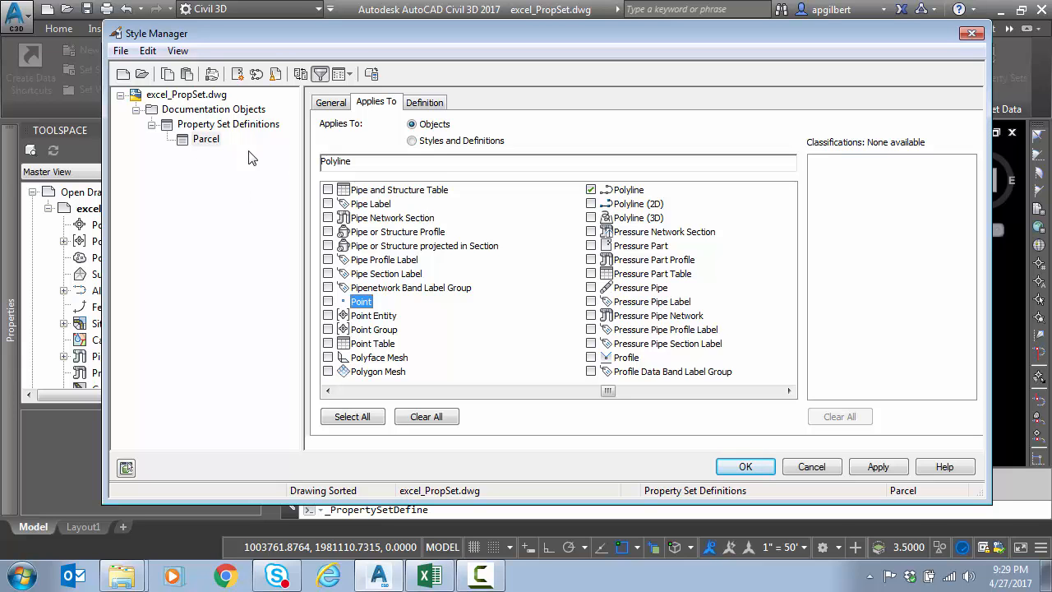
{"action": "mouse_move", "coordinate": [674, 216]}
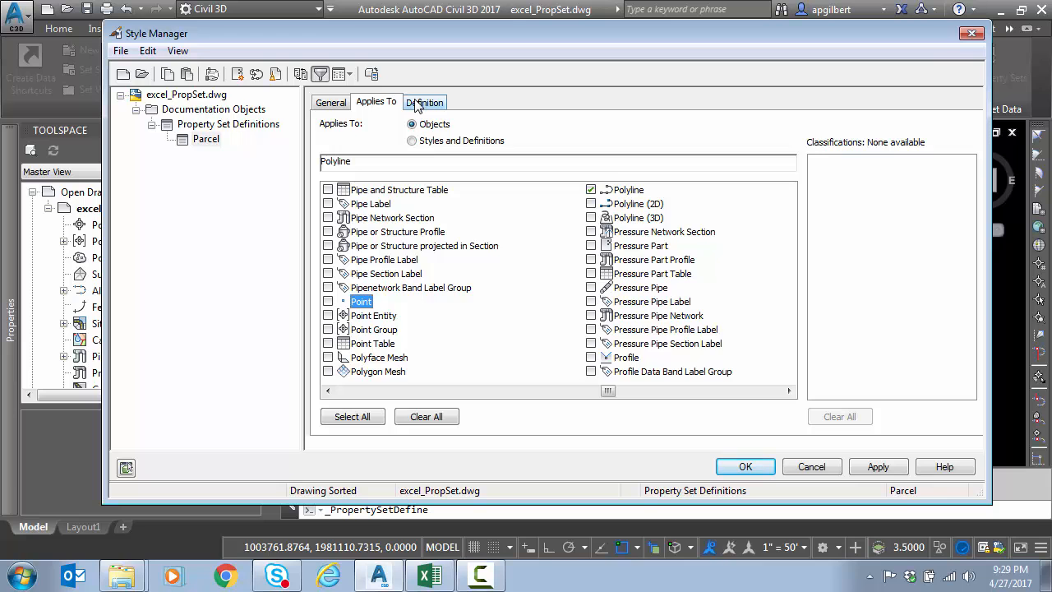
Add a manual text property named Owner to the Parcel definition
{"action": "left_click", "coordinate": [425, 102]}
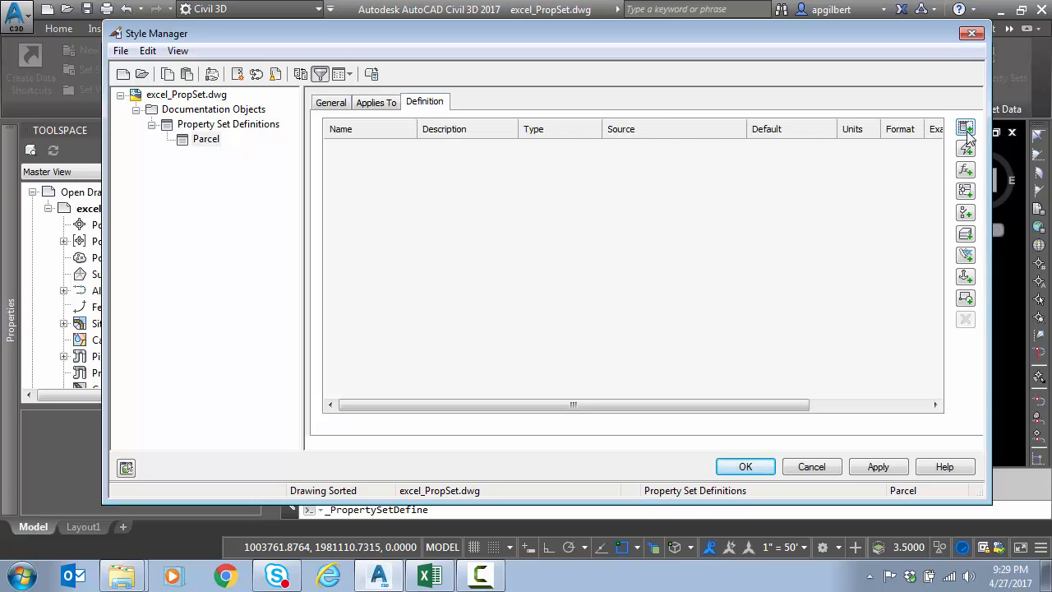
{"action": "mouse_move", "coordinate": [967, 129]}
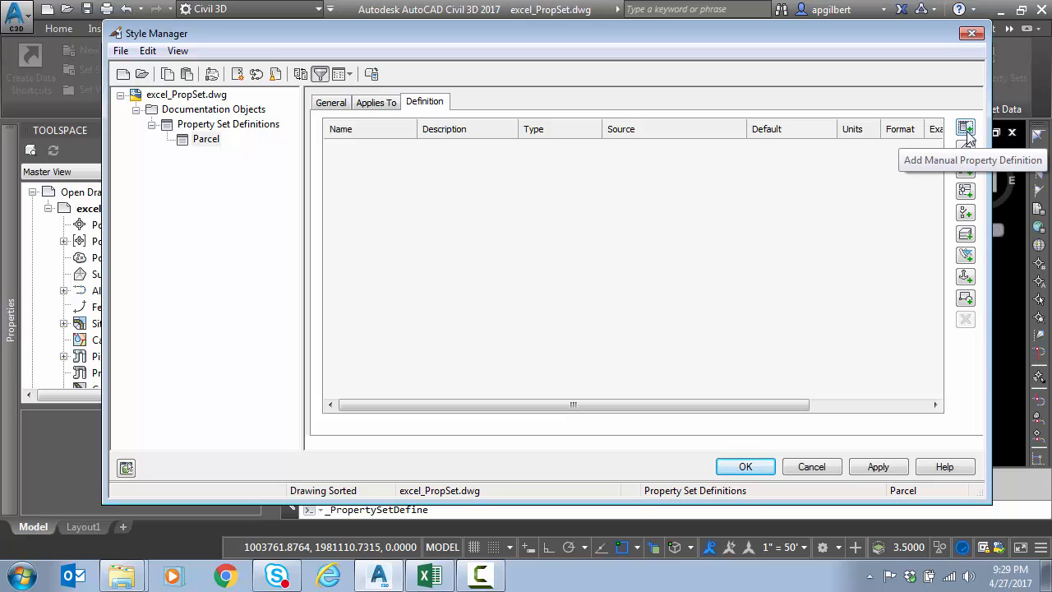
{"action": "left_click", "coordinate": [967, 130]}
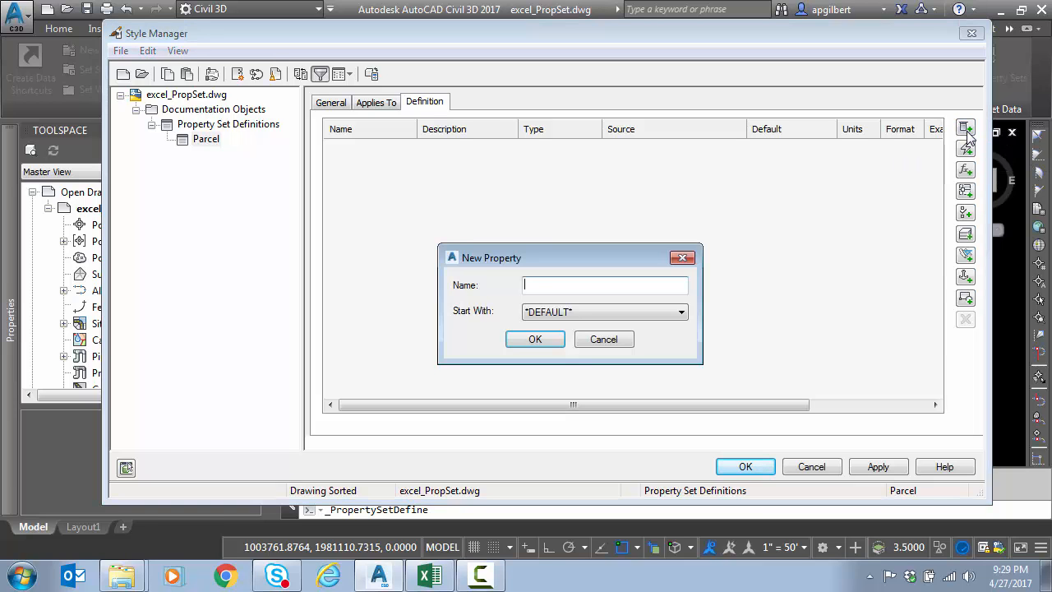
{"action": "type", "text": "Ow"}
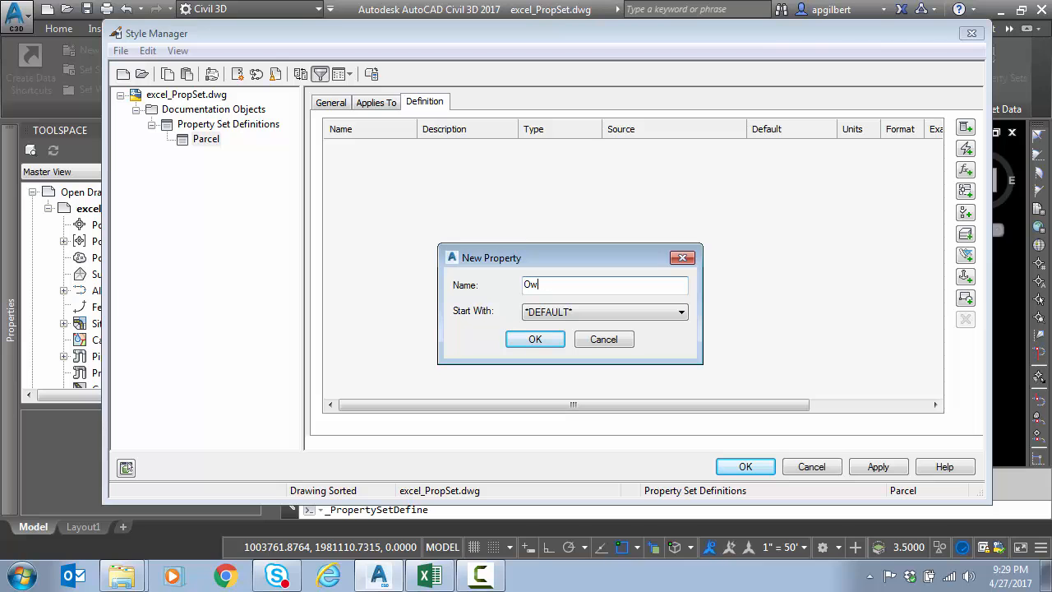
{"action": "left_click", "coordinate": [536, 339]}
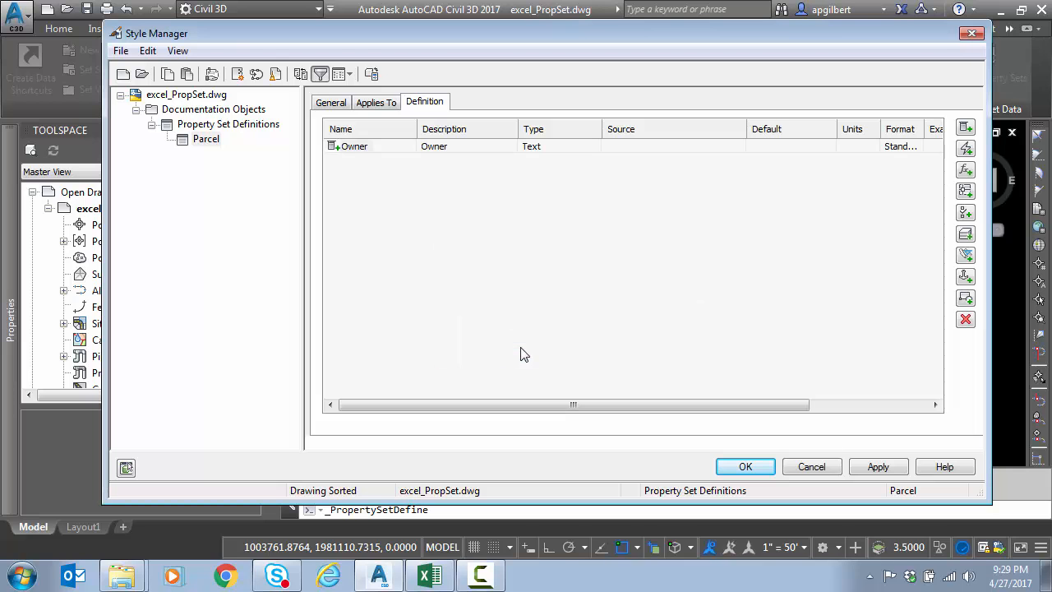
{"action": "mouse_move", "coordinate": [966, 128]}
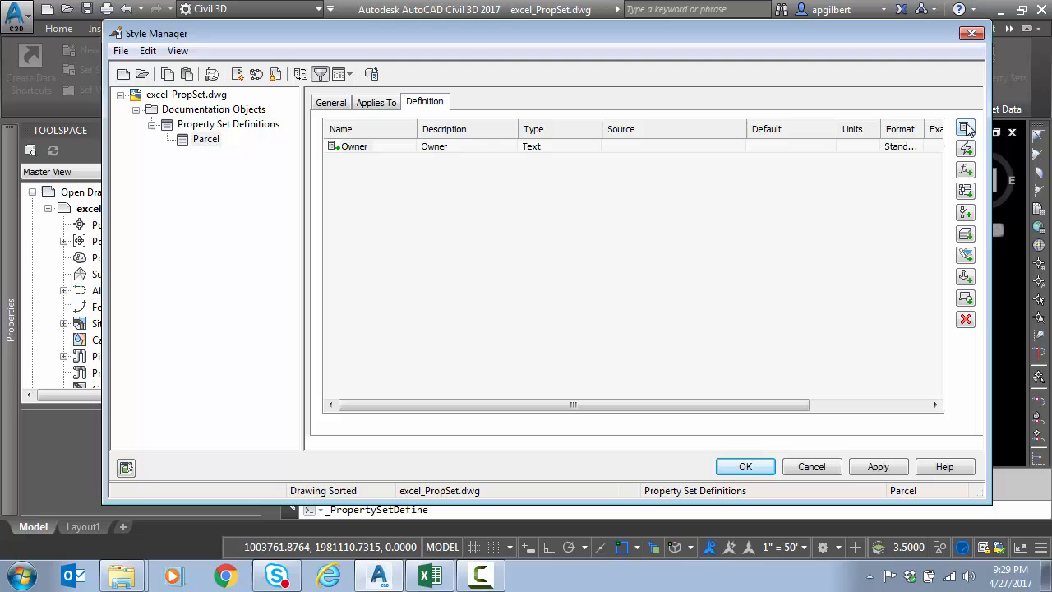
Add a second manual property named Assessment and select Owner's Default field
{"action": "left_click", "coordinate": [967, 128]}
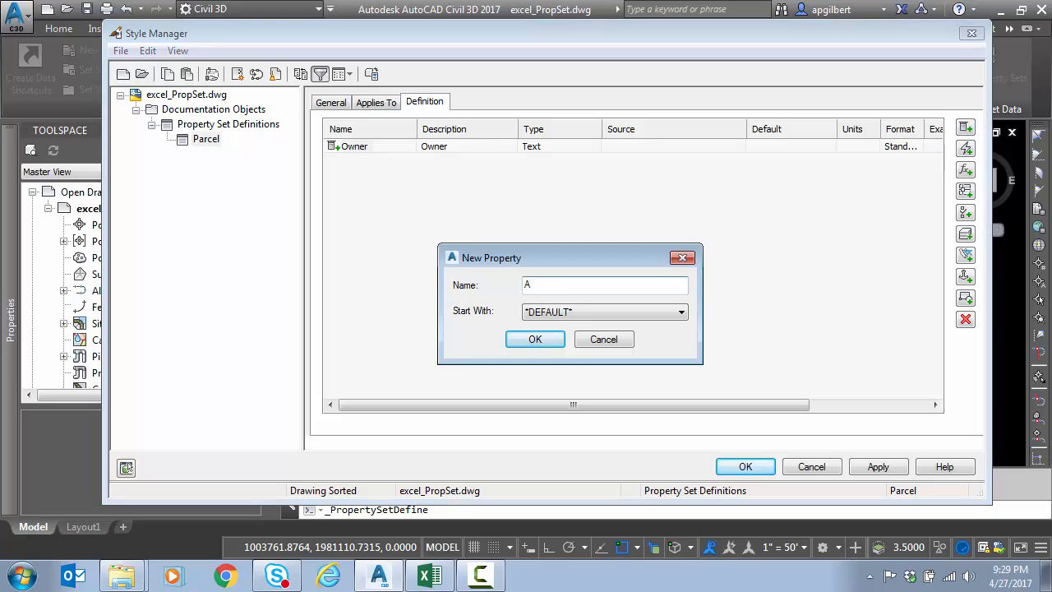
{"action": "type", "text": "Assessment"}
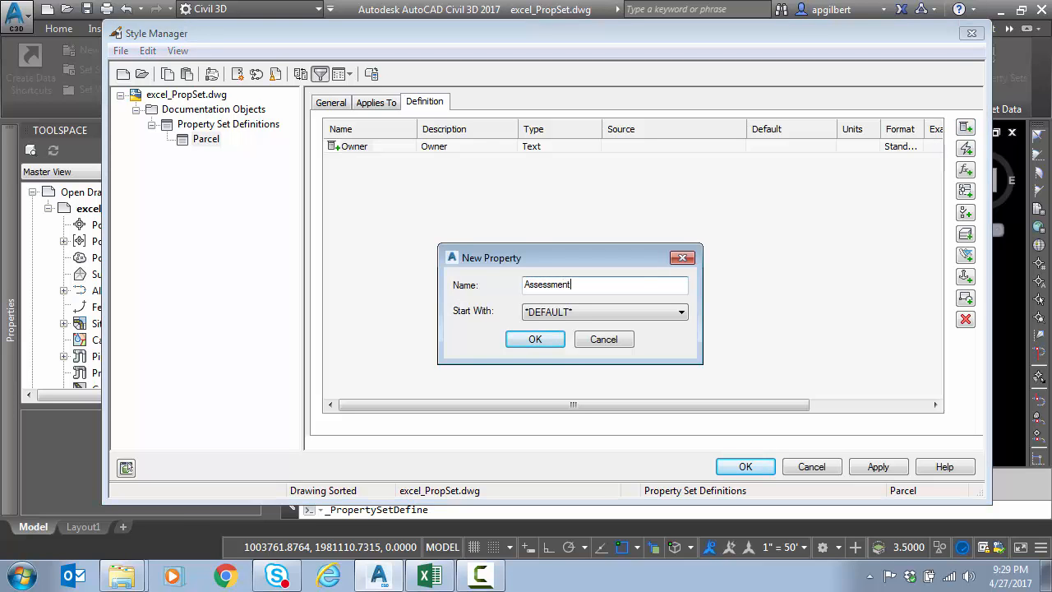
{"action": "left_click", "coordinate": [536, 339]}
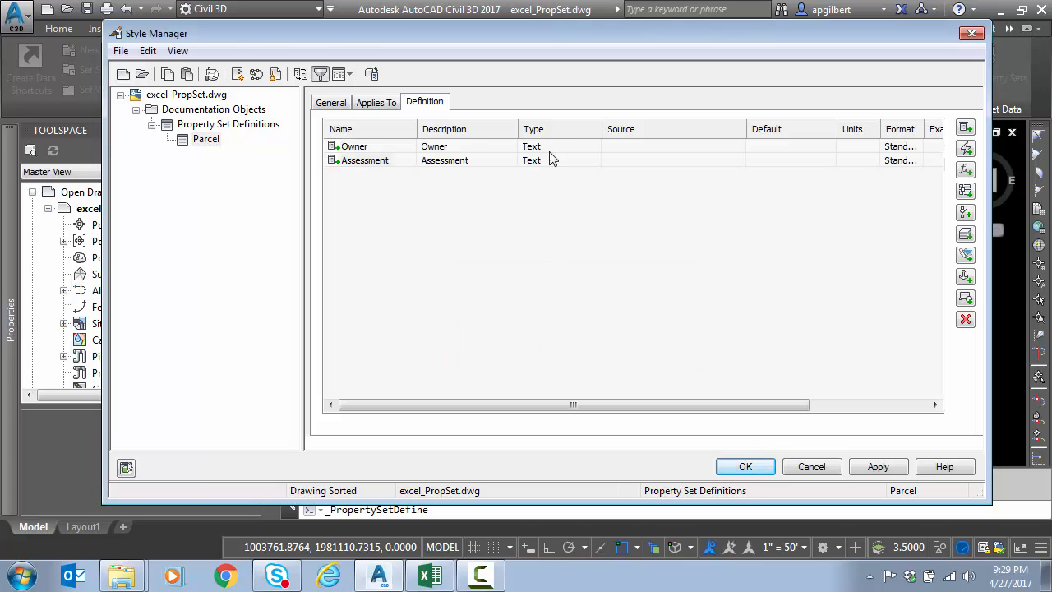
{"action": "left_click", "coordinate": [789, 146]}
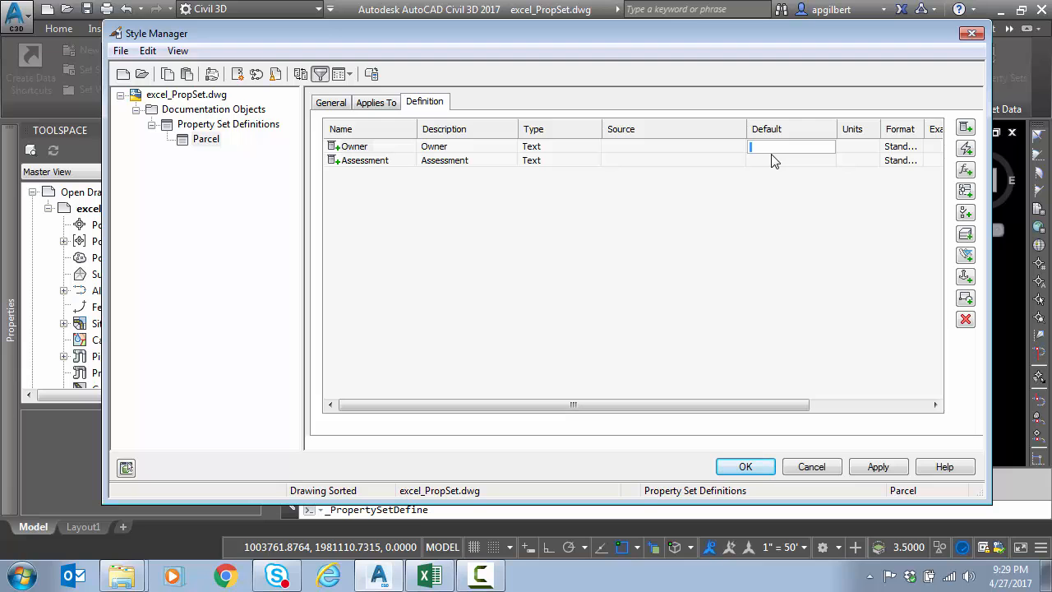
{"action": "mouse_move", "coordinate": [760, 161]}
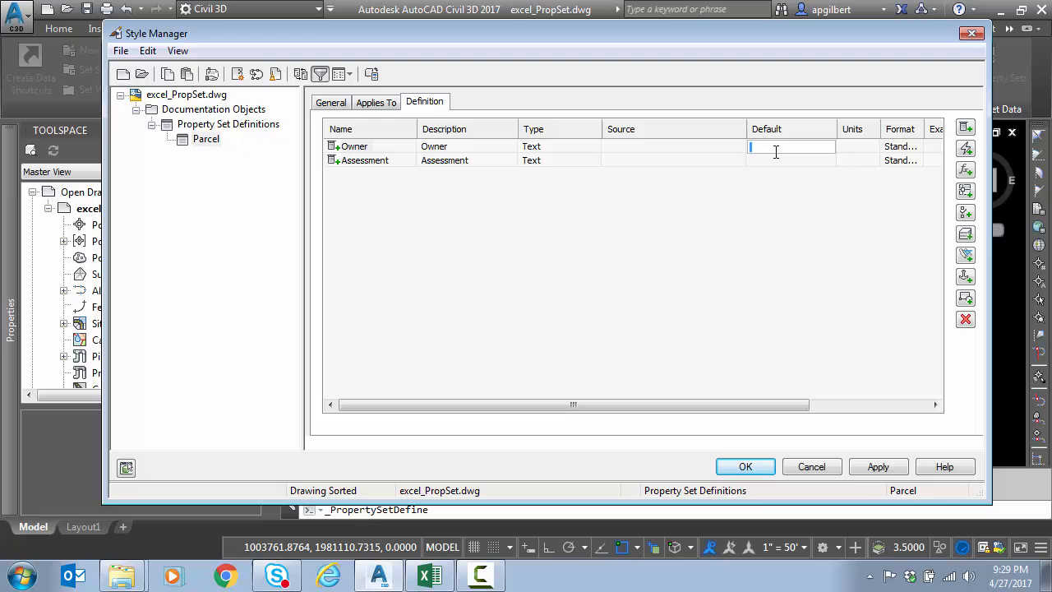
Insert a DatabaseField as Owner's default and open Data Link Properties on the ODBC provider
{"action": "right_click", "coordinate": [791, 146]}
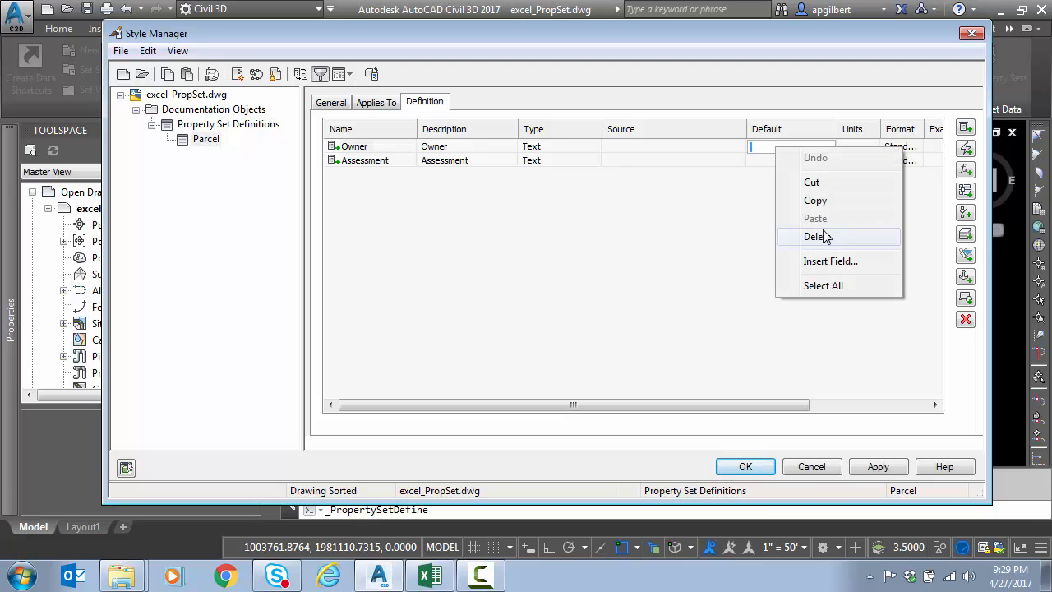
{"action": "mouse_move", "coordinate": [840, 262]}
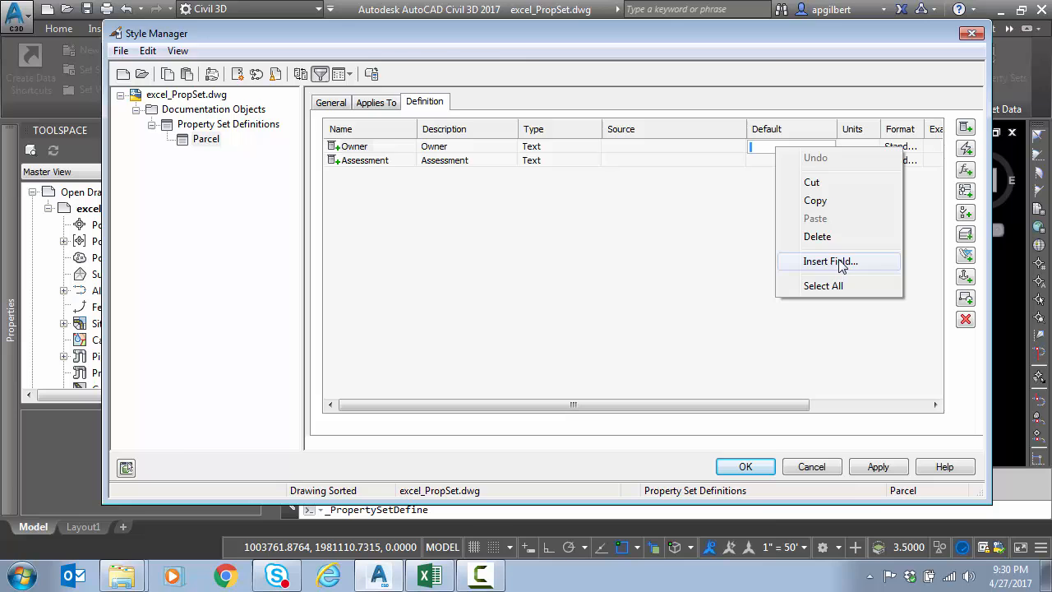
{"action": "left_click", "coordinate": [830, 260]}
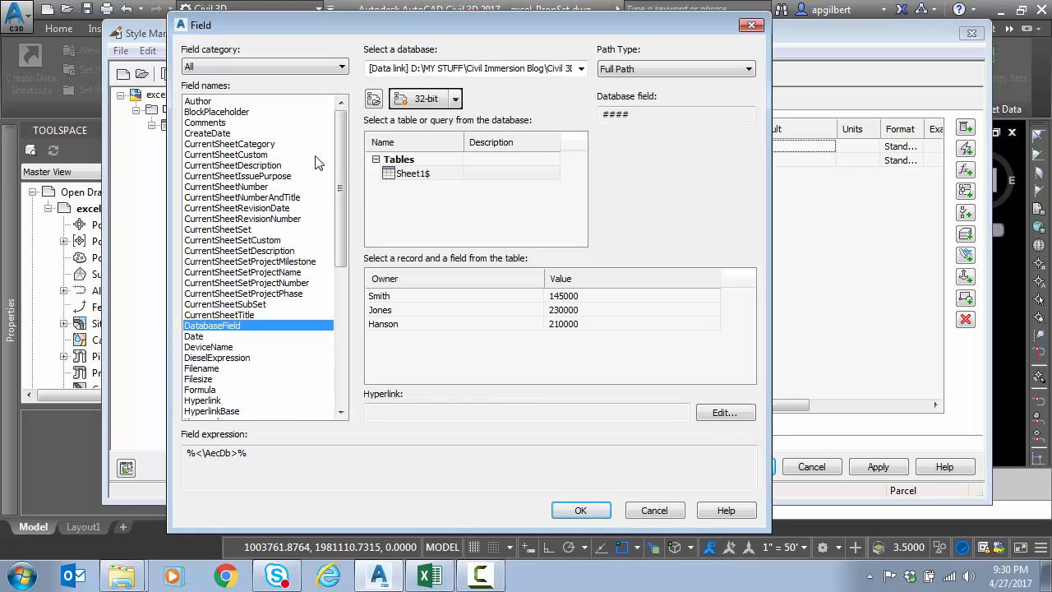
{"action": "mouse_move", "coordinate": [281, 316]}
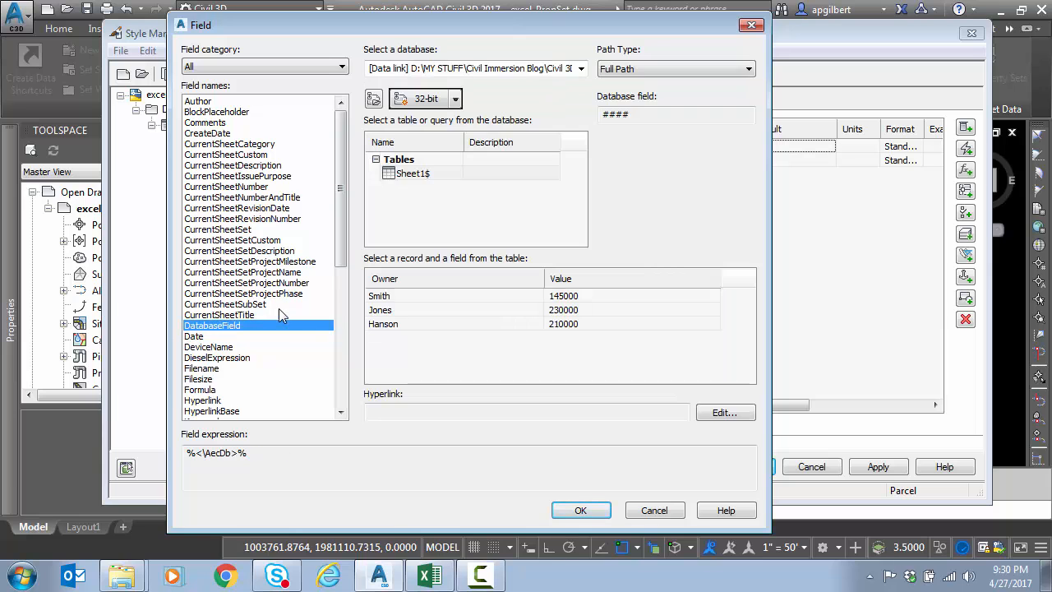
{"action": "mouse_move", "coordinate": [572, 194]}
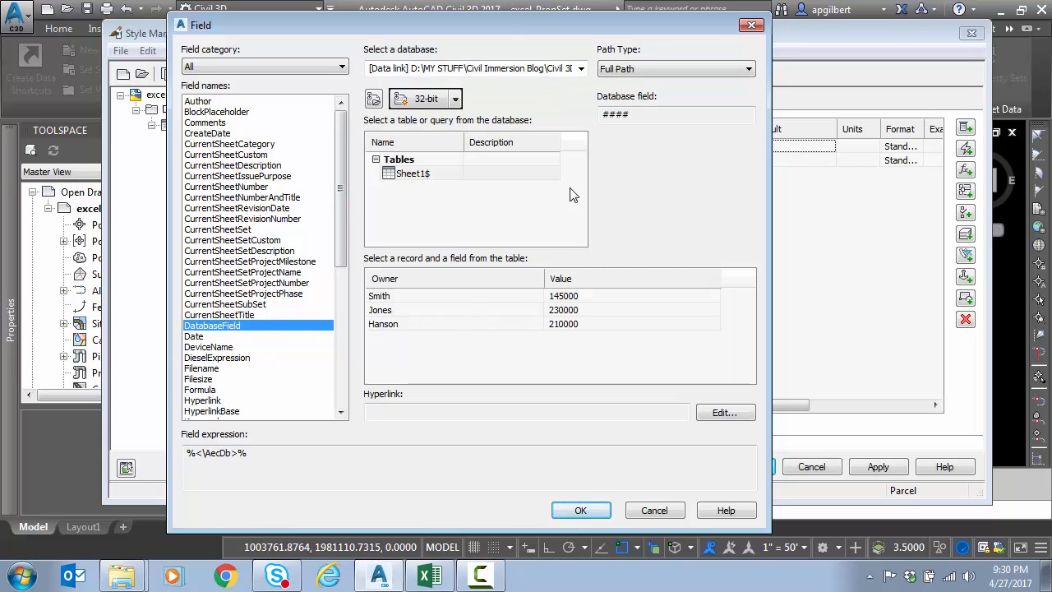
{"action": "mouse_move", "coordinate": [565, 299]}
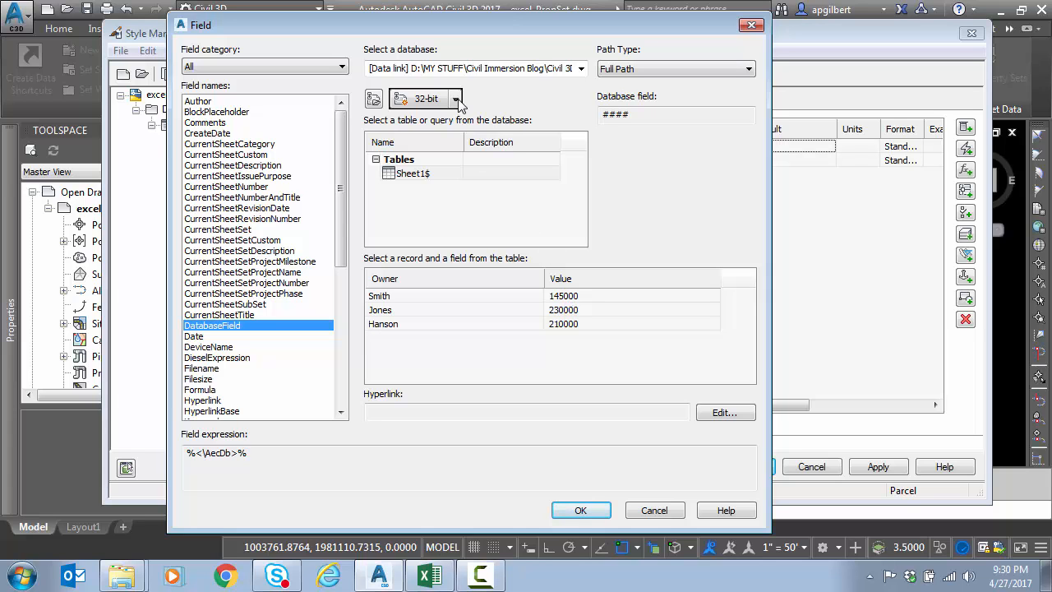
{"action": "left_click", "coordinate": [454, 99]}
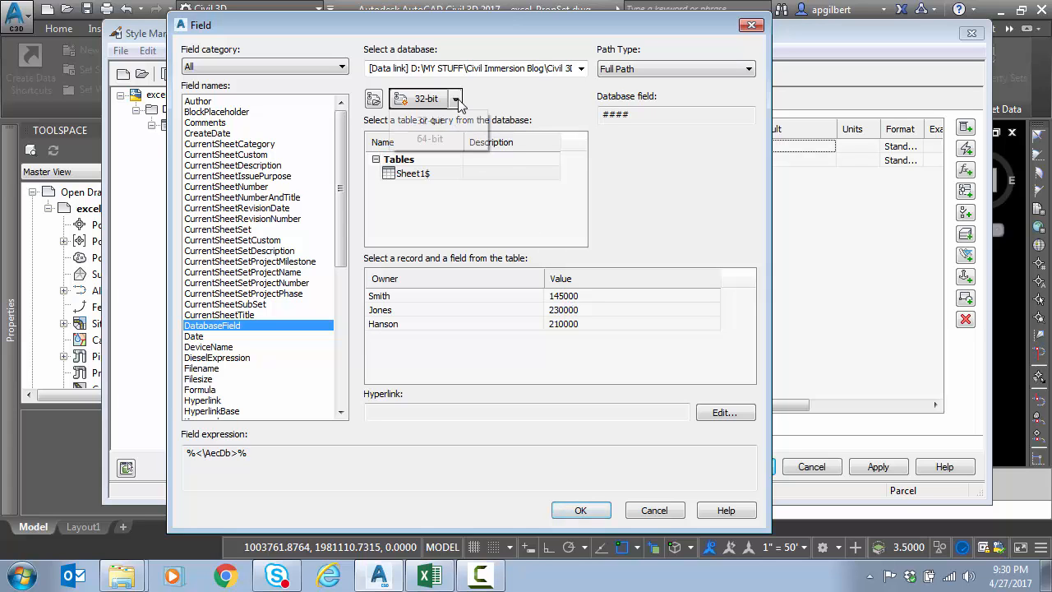
{"action": "left_click", "coordinate": [455, 98]}
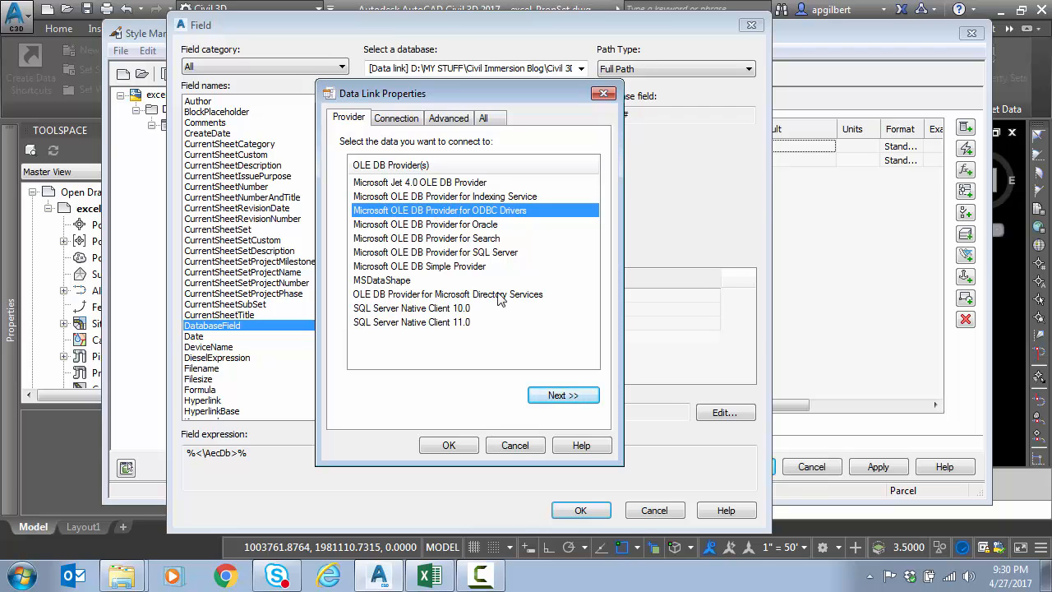
Build a connection string with a new file data source named excel using the Microsoft Excel Driver
{"action": "left_click", "coordinate": [562, 395]}
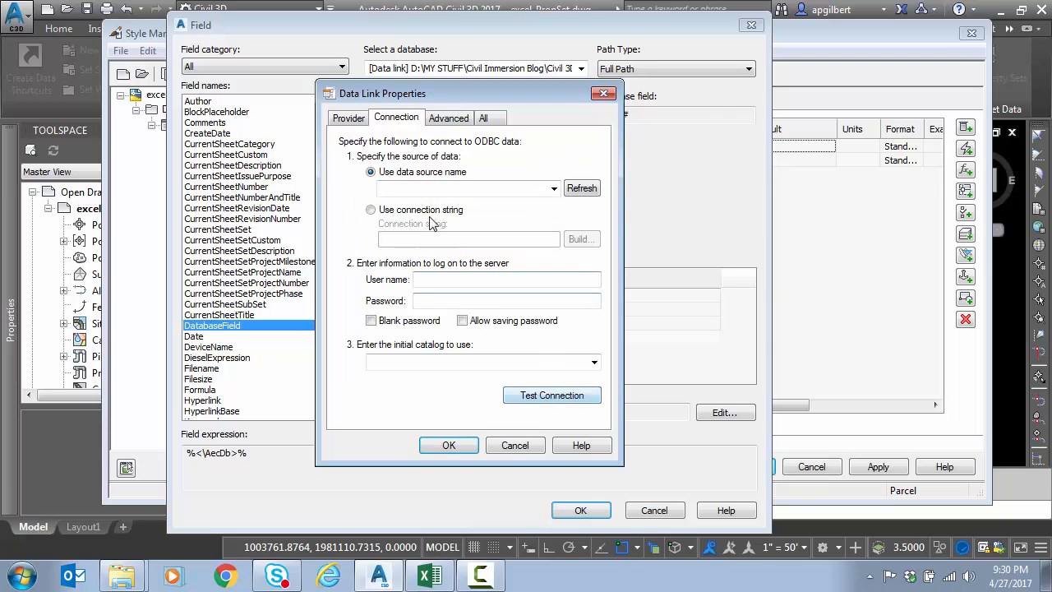
{"action": "left_click", "coordinate": [372, 210]}
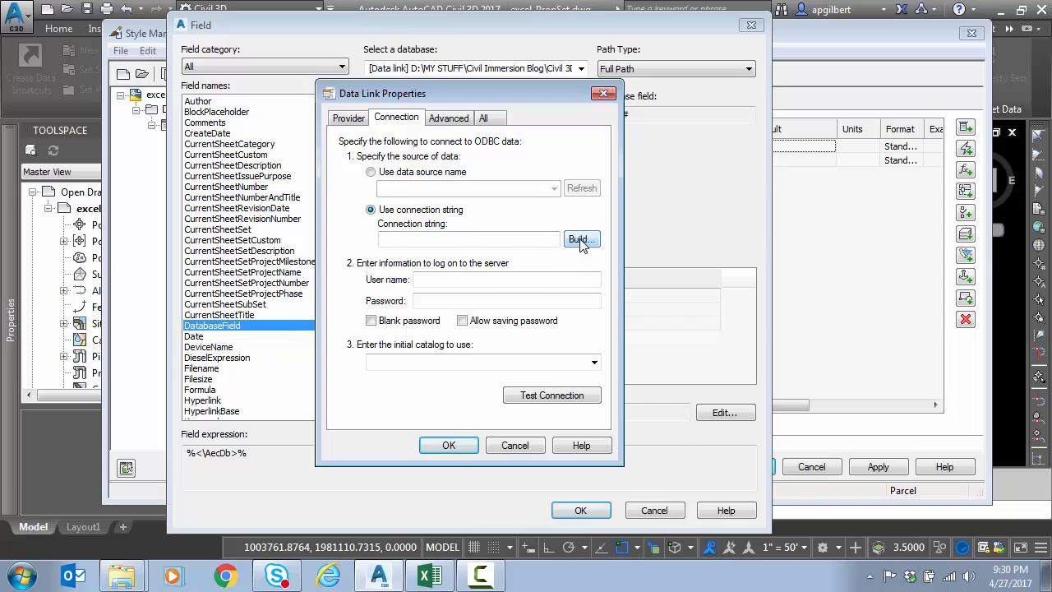
{"action": "left_click", "coordinate": [580, 240]}
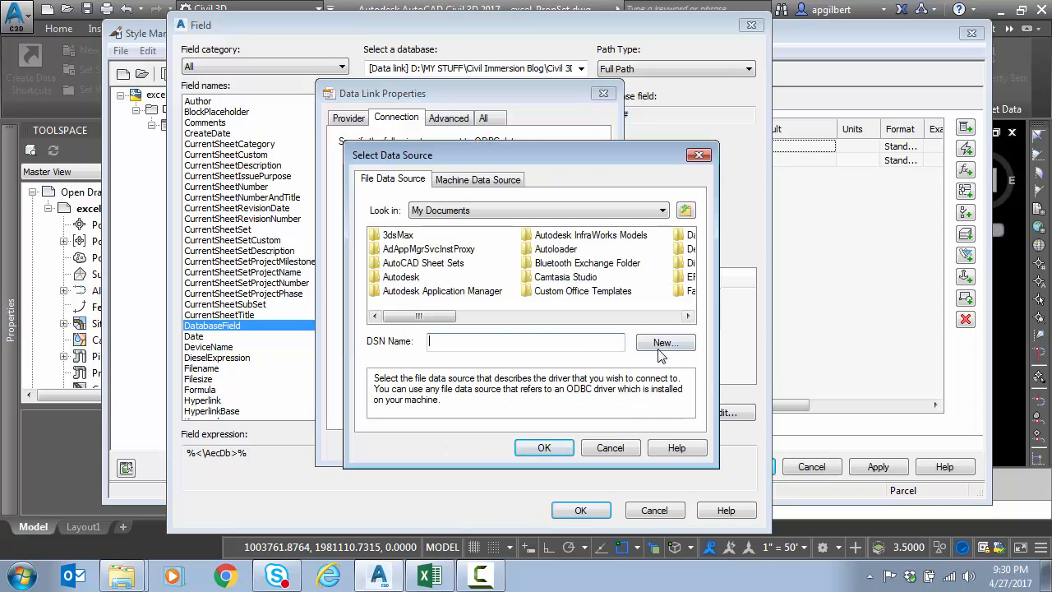
{"action": "left_click", "coordinate": [664, 344]}
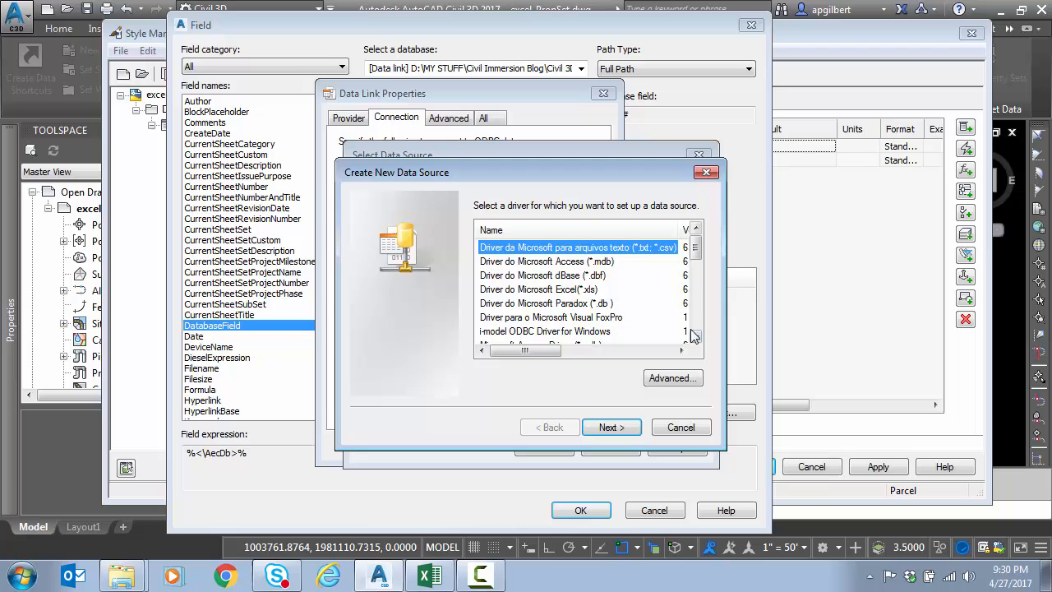
{"action": "scroll", "scroll_direction": "down", "scroll_amount": 3}
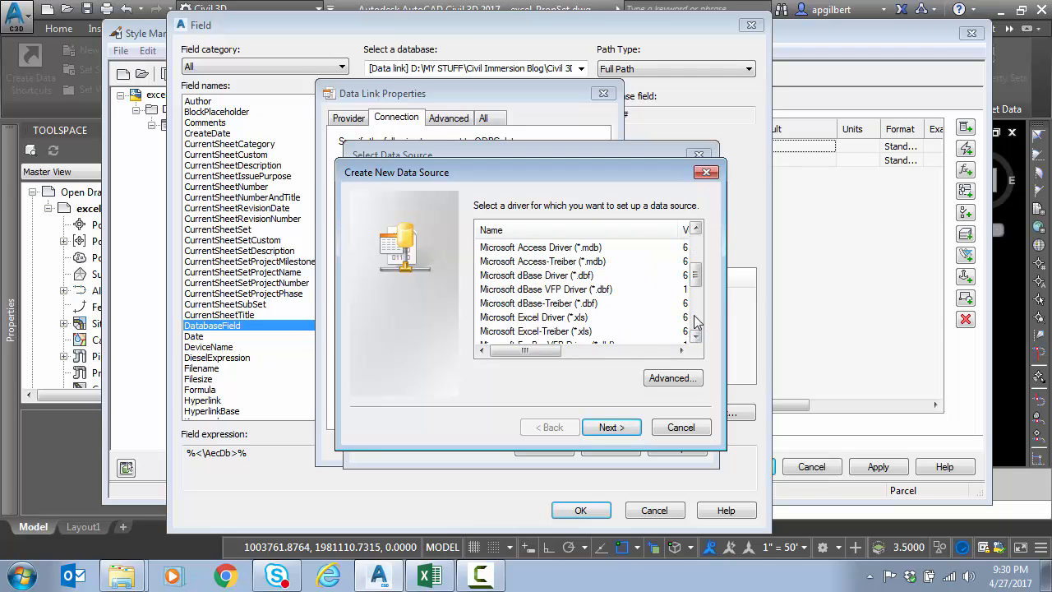
{"action": "left_click", "coordinate": [534, 315]}
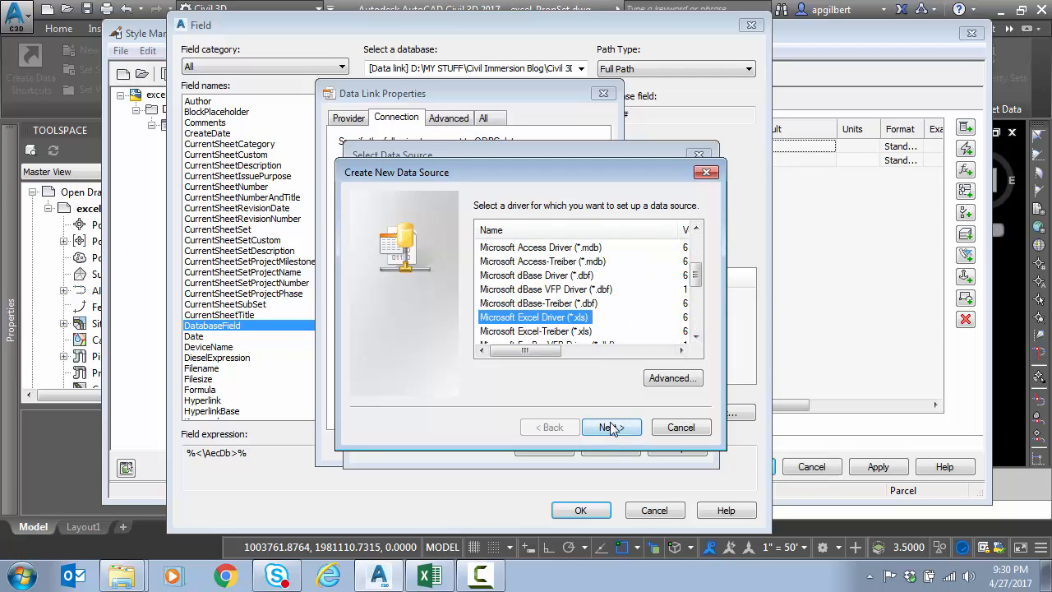
{"action": "left_click", "coordinate": [611, 427]}
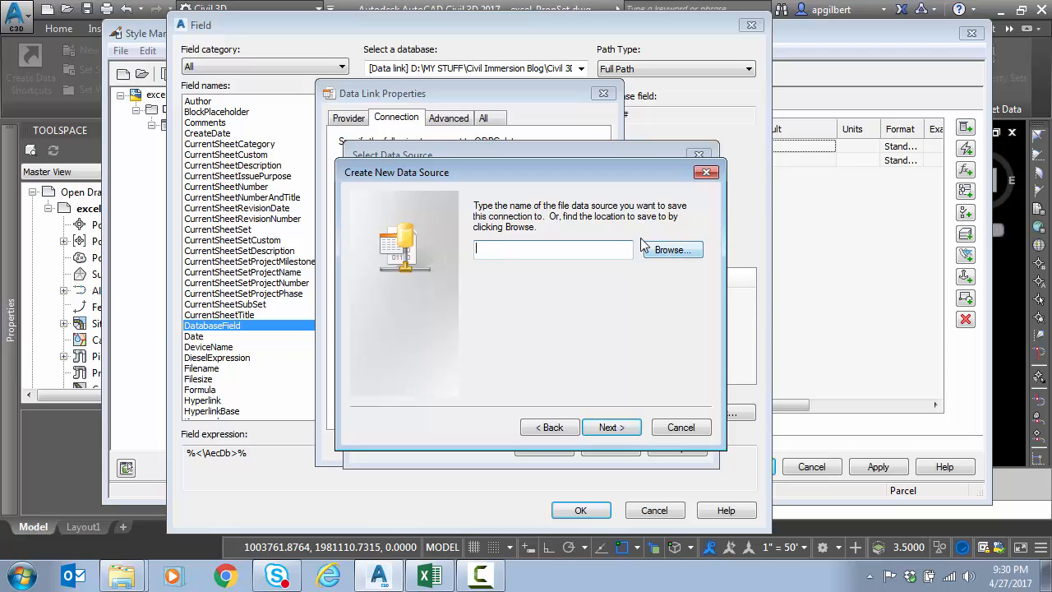
{"action": "type", "text": "excel"}
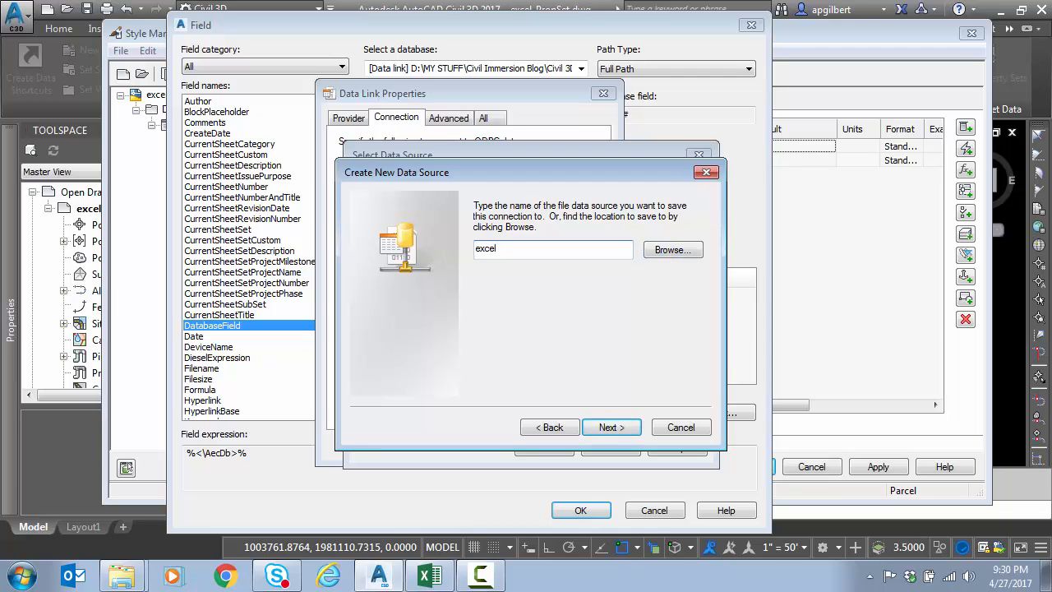
{"action": "left_click", "coordinate": [611, 428]}
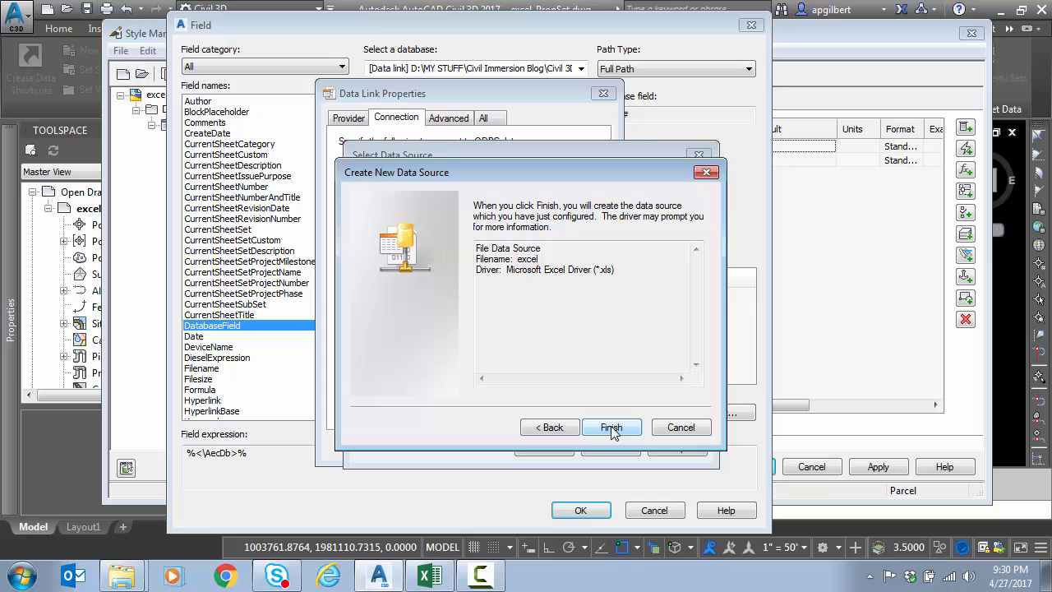
{"action": "left_click", "coordinate": [612, 428]}
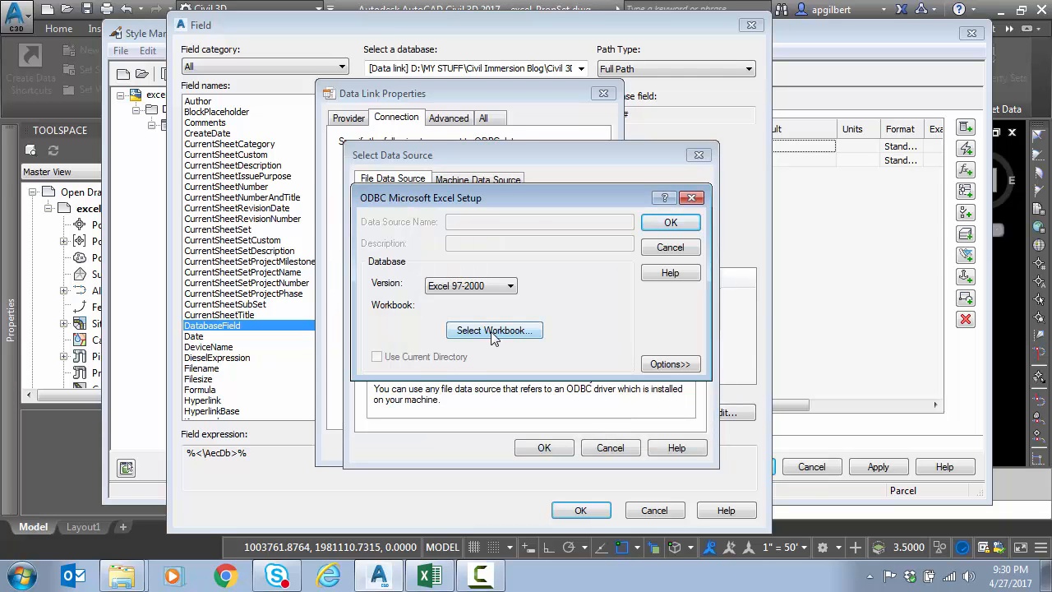
Point the data source at excel_PropSet.xls, allow a blank password and test the connection successfully
{"action": "left_click", "coordinate": [493, 329]}
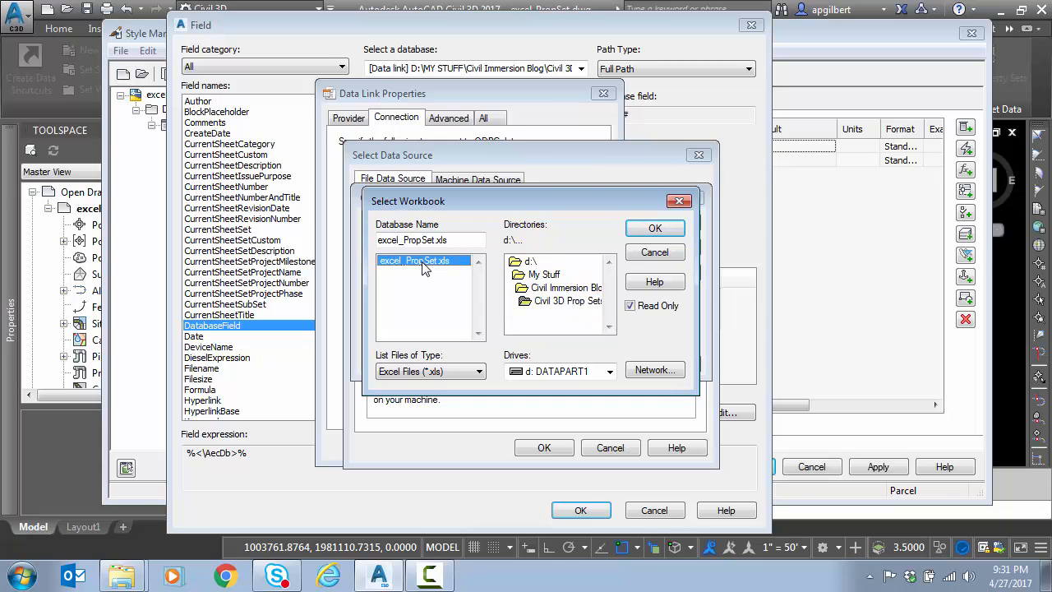
{"action": "left_click", "coordinate": [655, 226]}
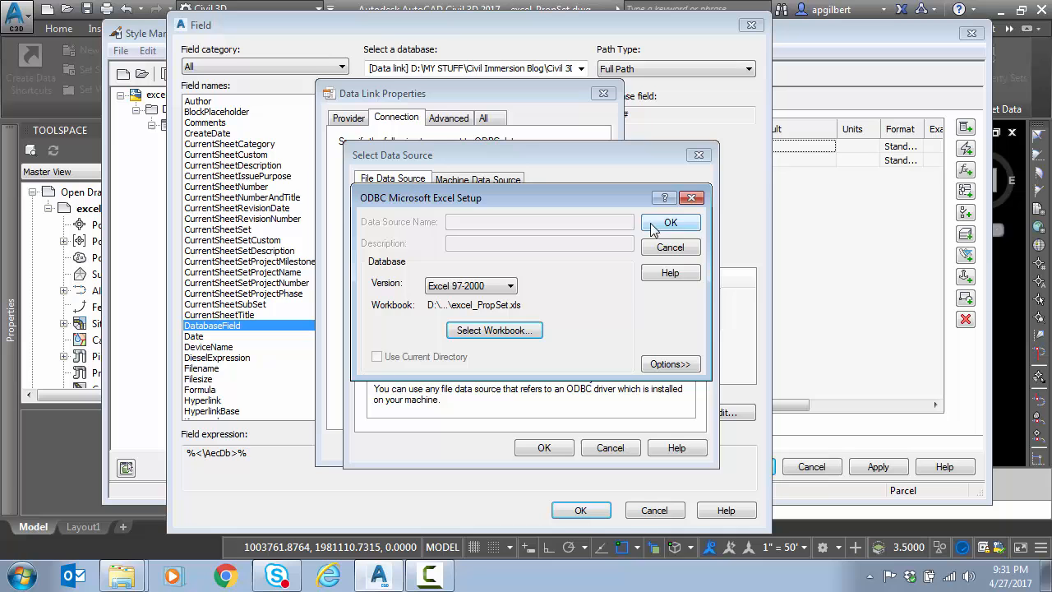
{"action": "left_click", "coordinate": [671, 222]}
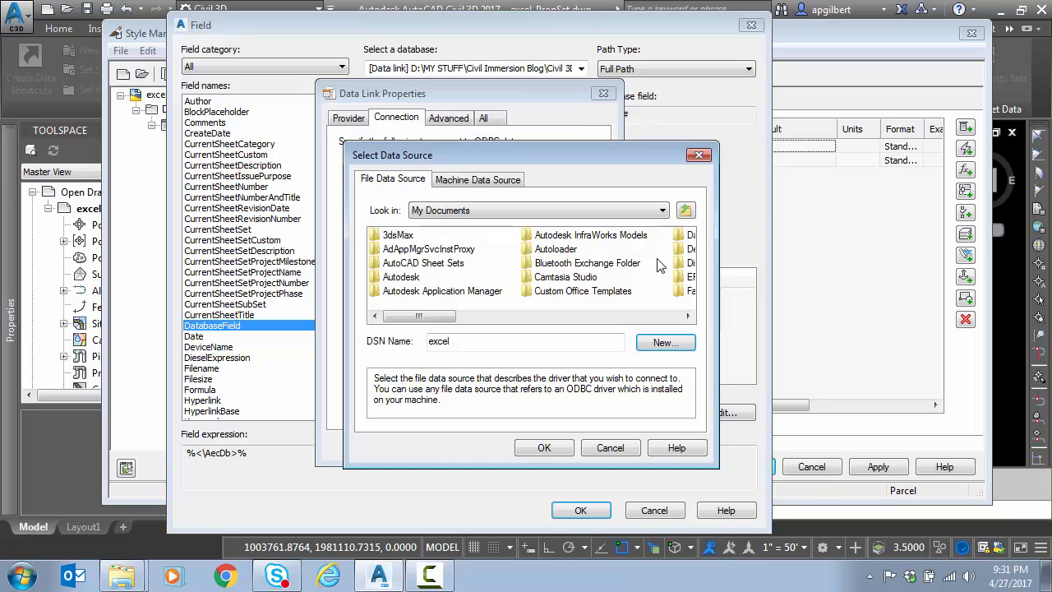
{"action": "left_click", "coordinate": [544, 447]}
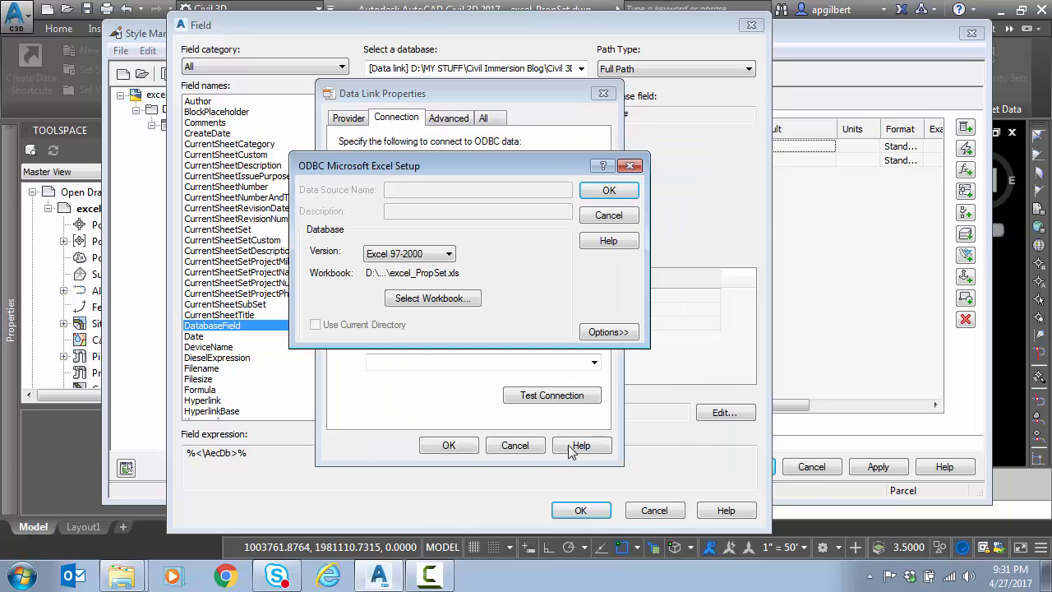
{"action": "left_click", "coordinate": [608, 191]}
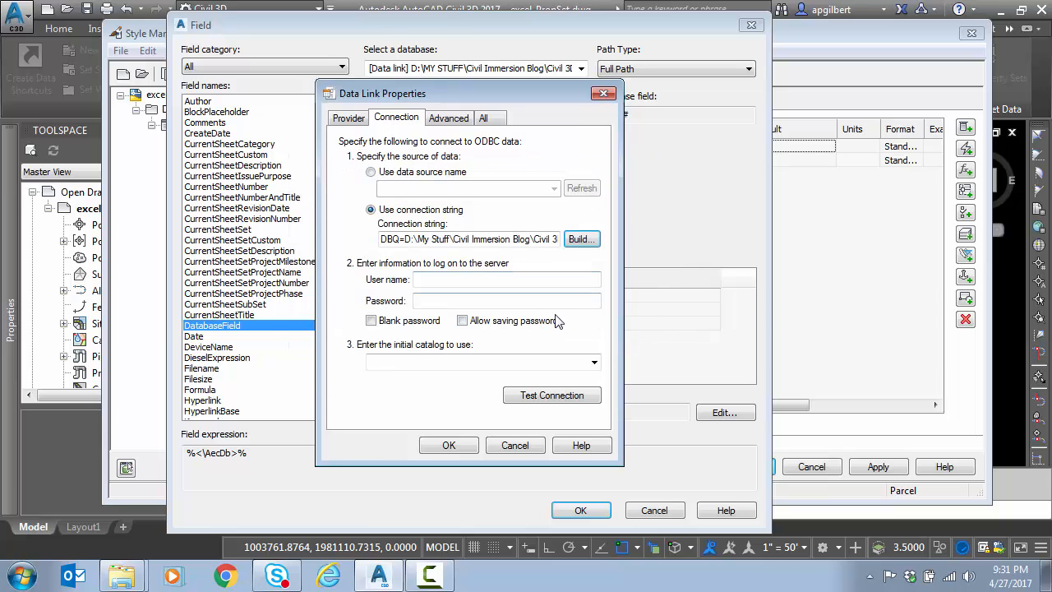
{"action": "left_click", "coordinate": [371, 321]}
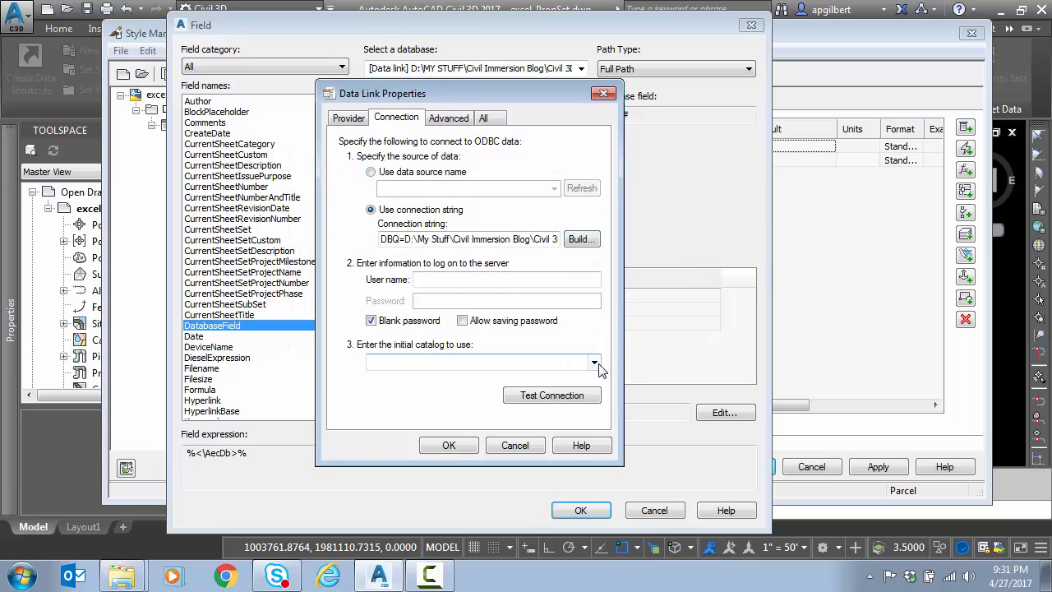
{"action": "left_click", "coordinate": [593, 363]}
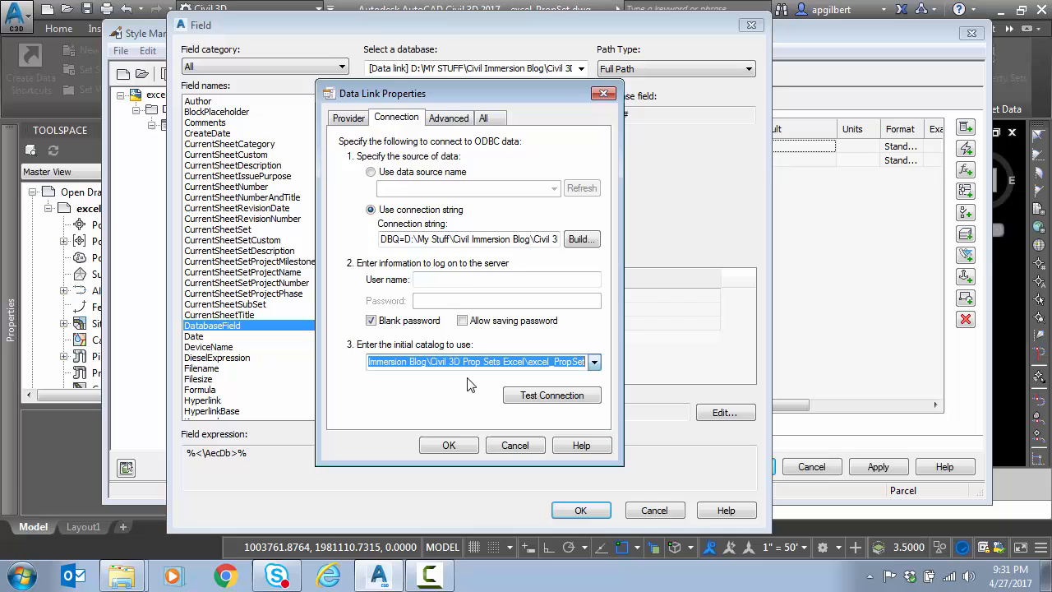
{"action": "left_click", "coordinate": [552, 395]}
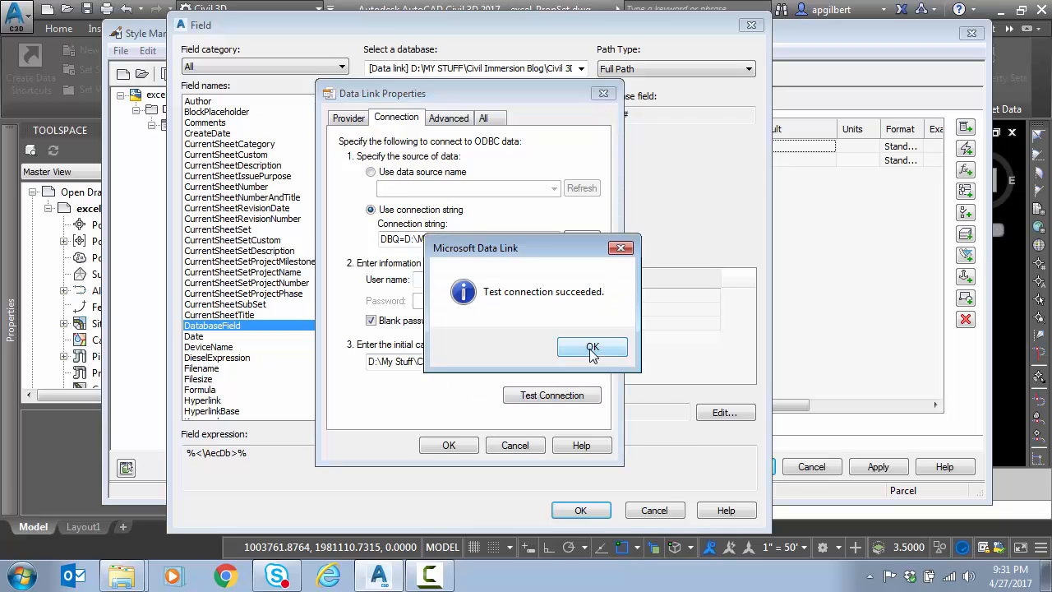
{"action": "left_click", "coordinate": [592, 347]}
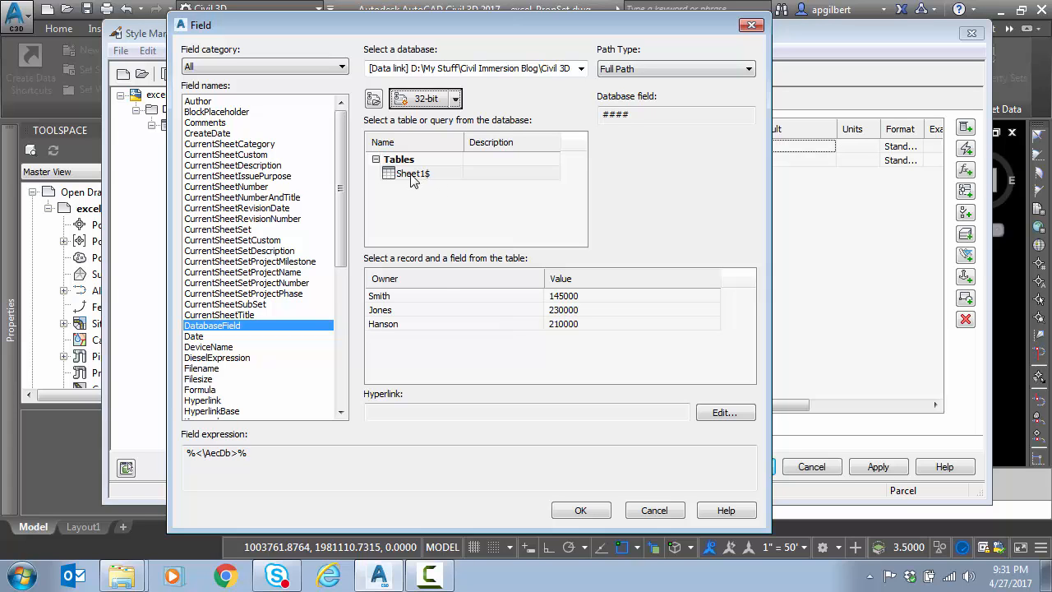
{"action": "mouse_move", "coordinate": [401, 181]}
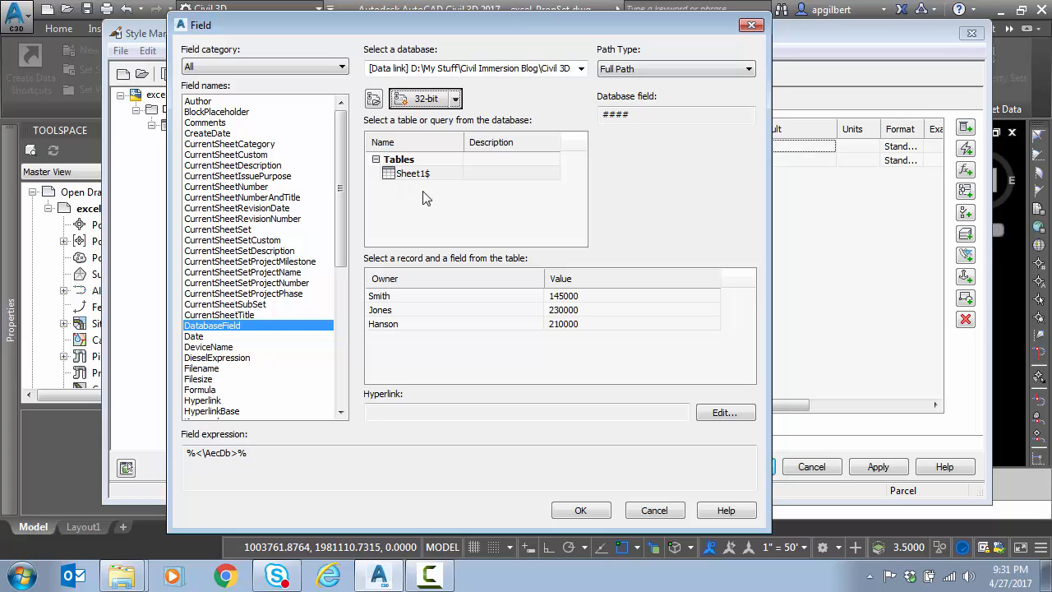
{"action": "mouse_move", "coordinate": [452, 249]}
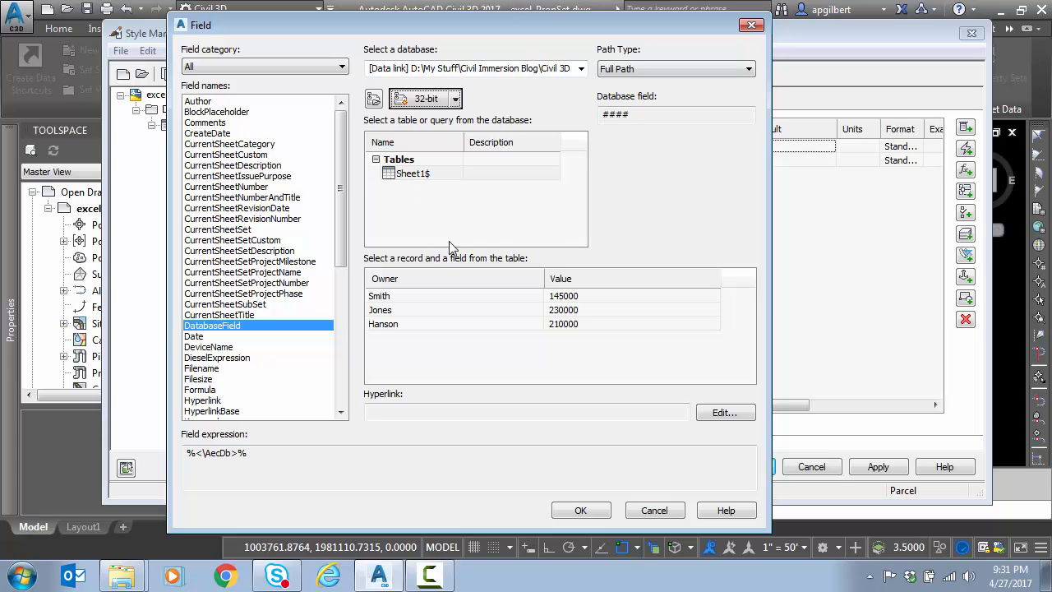
Confirm the Sheet1$ database field as Owner's default, shown as ####
{"action": "left_click_drag", "start_coordinate": [201, 24], "coordinate": [49, 115]}
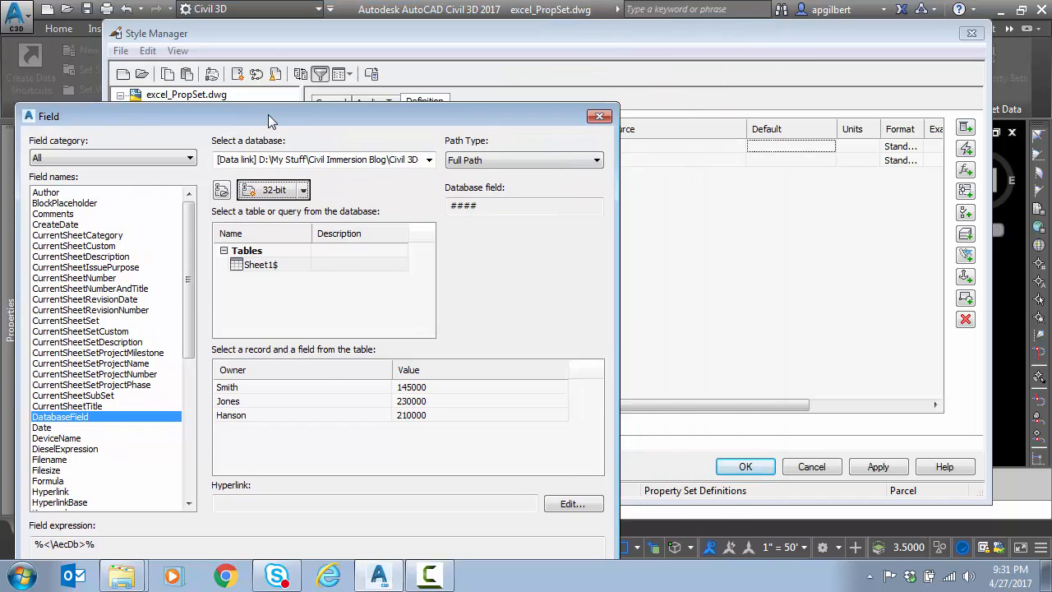
{"action": "left_click_drag", "start_coordinate": [271, 115], "coordinate": [329, 59]}
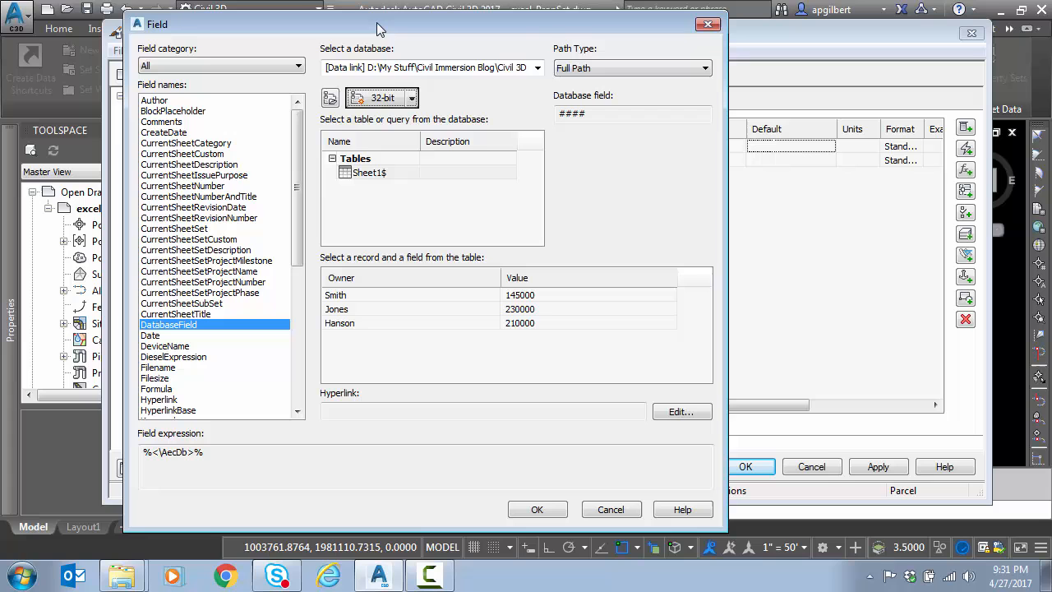
{"action": "mouse_move", "coordinate": [493, 174]}
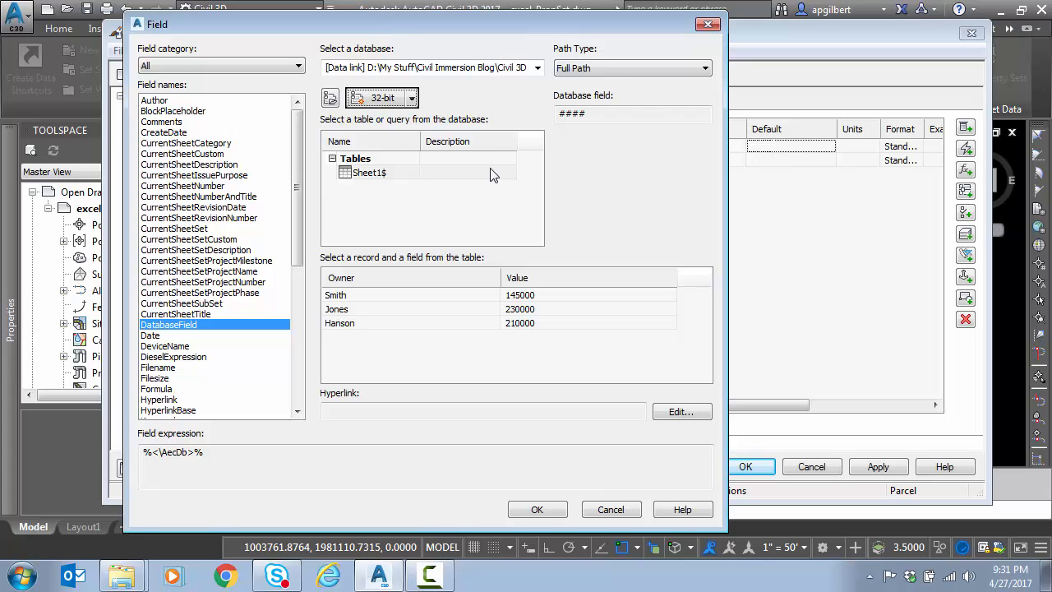
{"action": "mouse_move", "coordinate": [500, 174]}
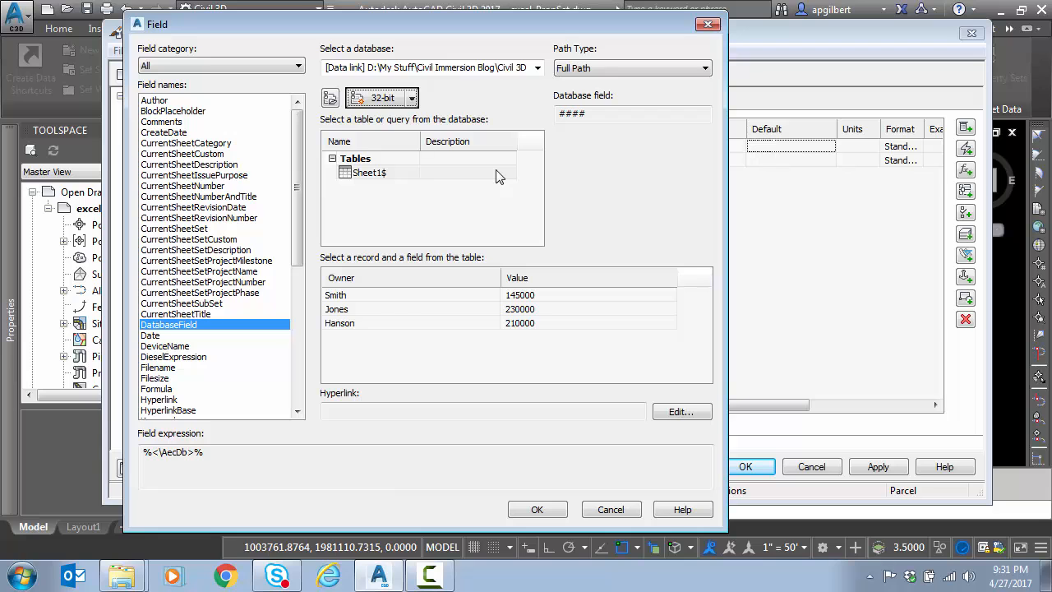
{"action": "mouse_move", "coordinate": [370, 328]}
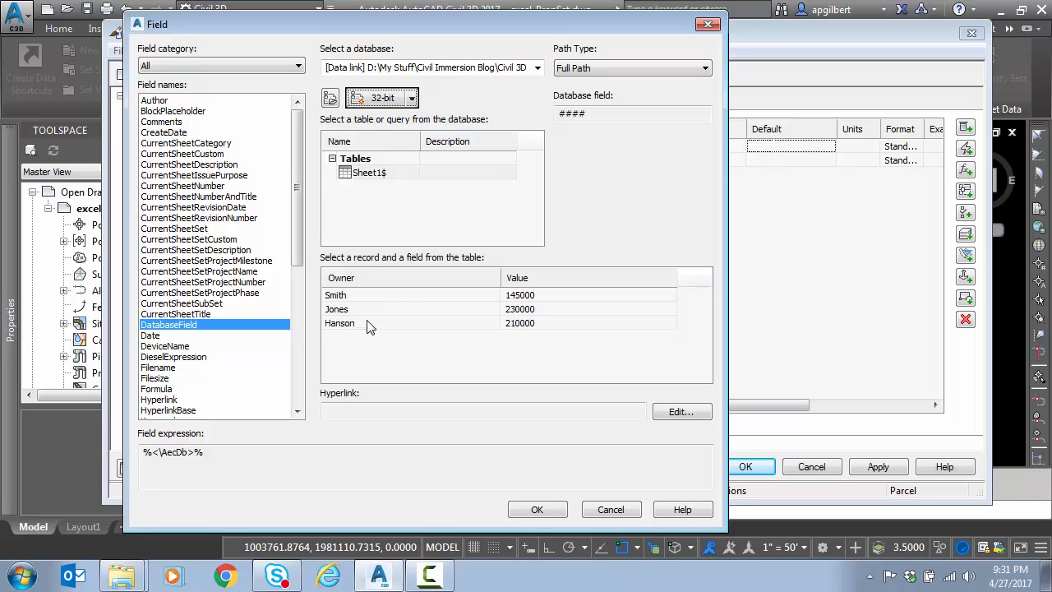
{"action": "mouse_move", "coordinate": [355, 211]}
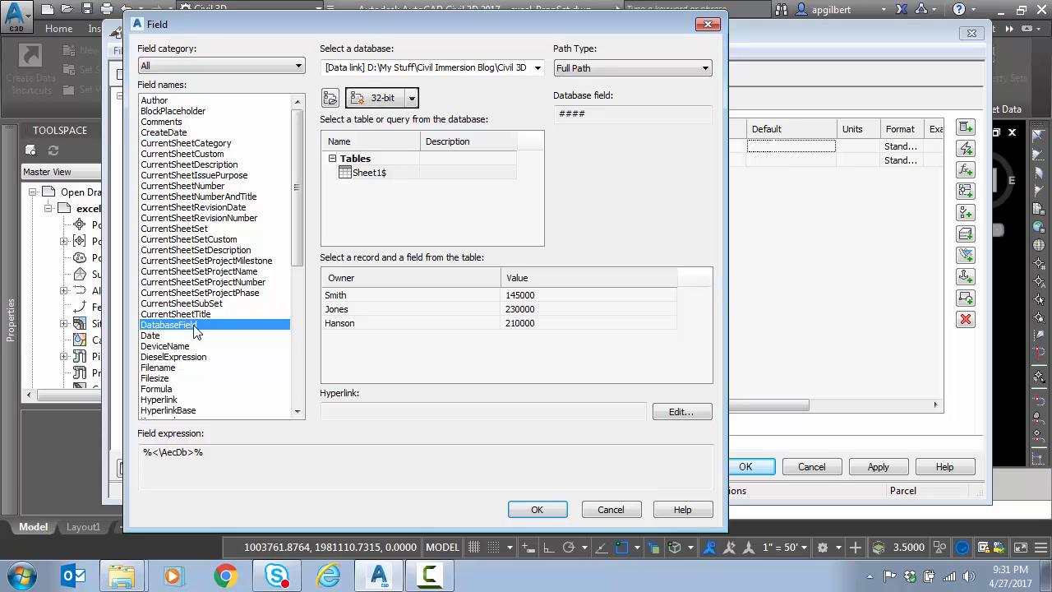
{"action": "mouse_move", "coordinate": [434, 263]}
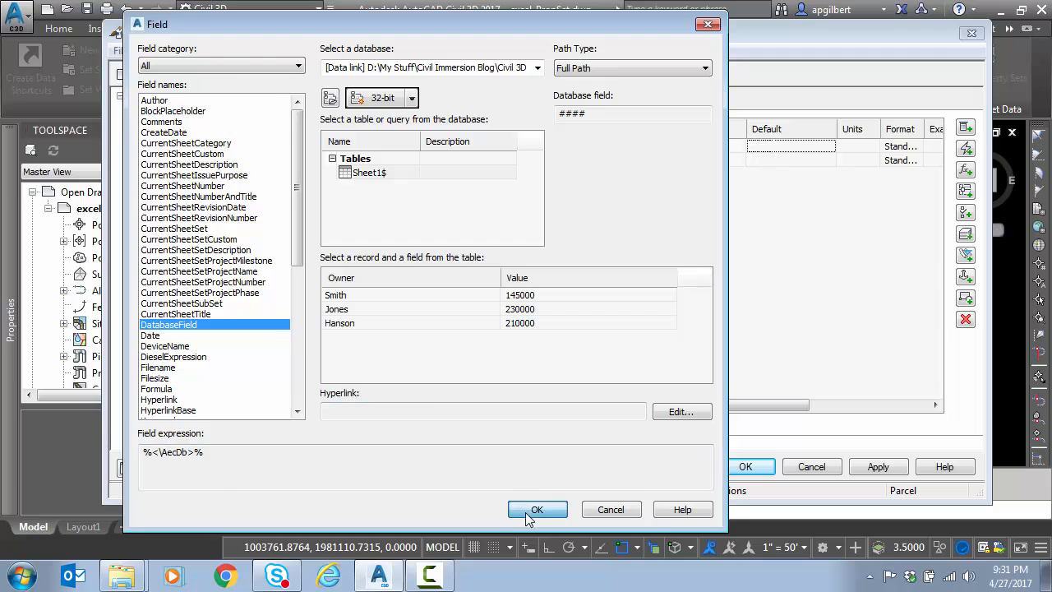
{"action": "left_click", "coordinate": [536, 510]}
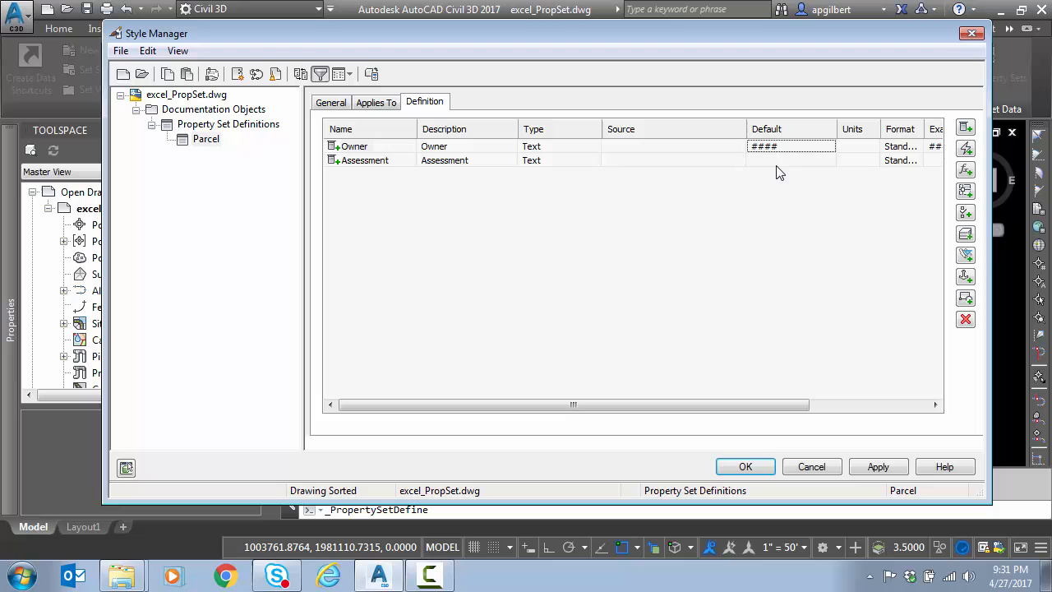
Insert a DatabaseField as Assessment's default and save the Parcel definition
{"action": "right_click", "coordinate": [789, 159]}
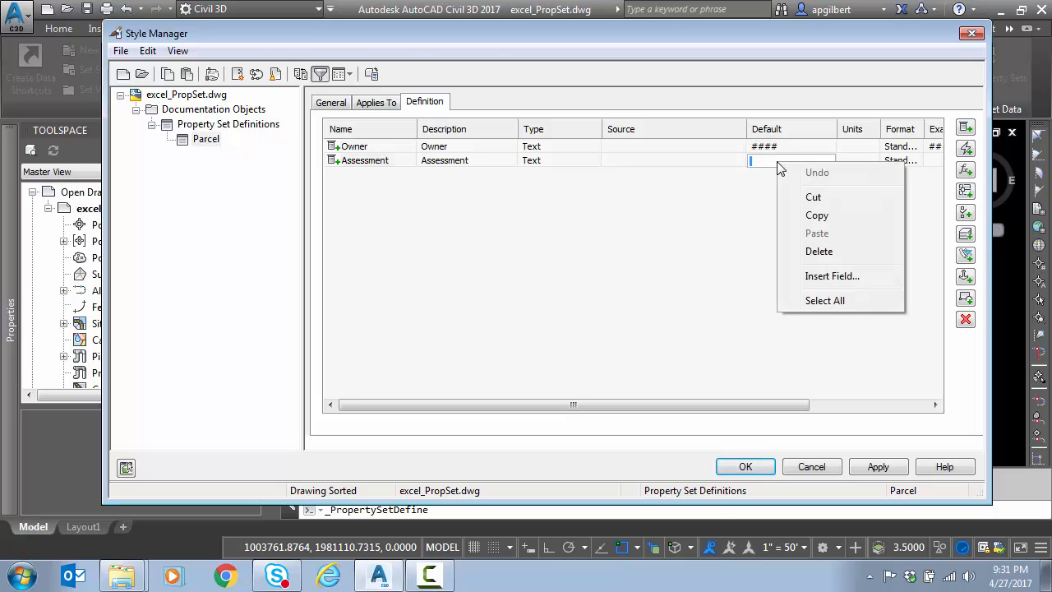
{"action": "left_click", "coordinate": [832, 276]}
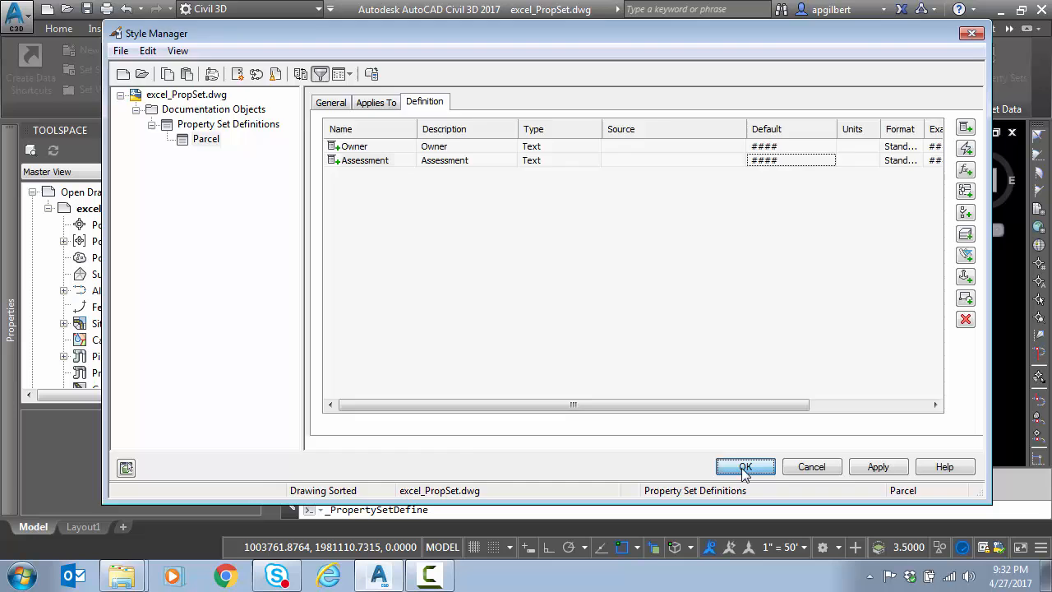
{"action": "left_click", "coordinate": [746, 467]}
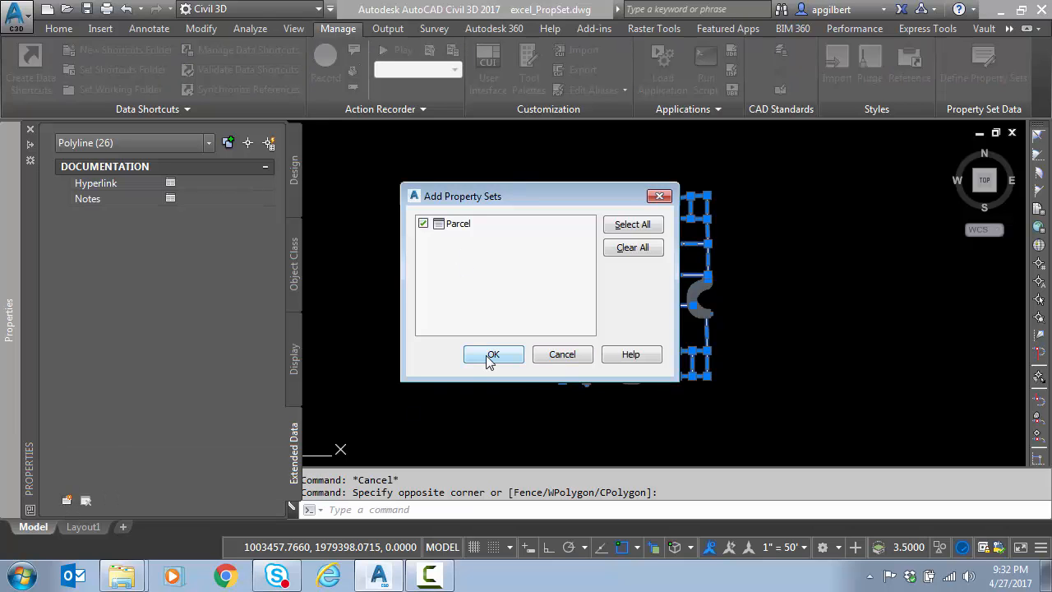
Attach the Parcel property set to the selected parcel polylines
{"action": "left_click", "coordinate": [493, 355]}
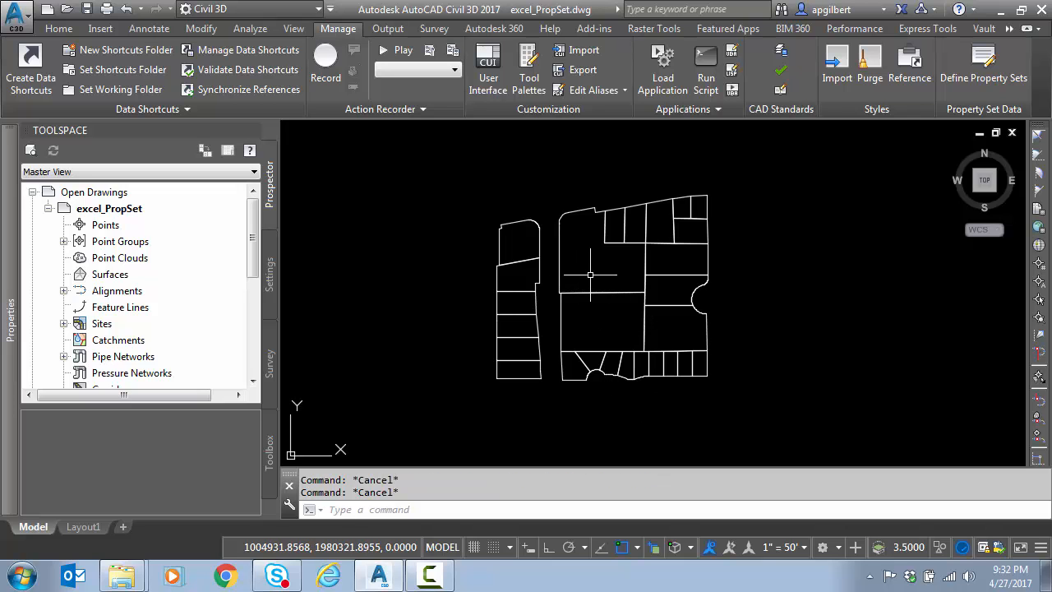
{"action": "mouse_move", "coordinate": [608, 263]}
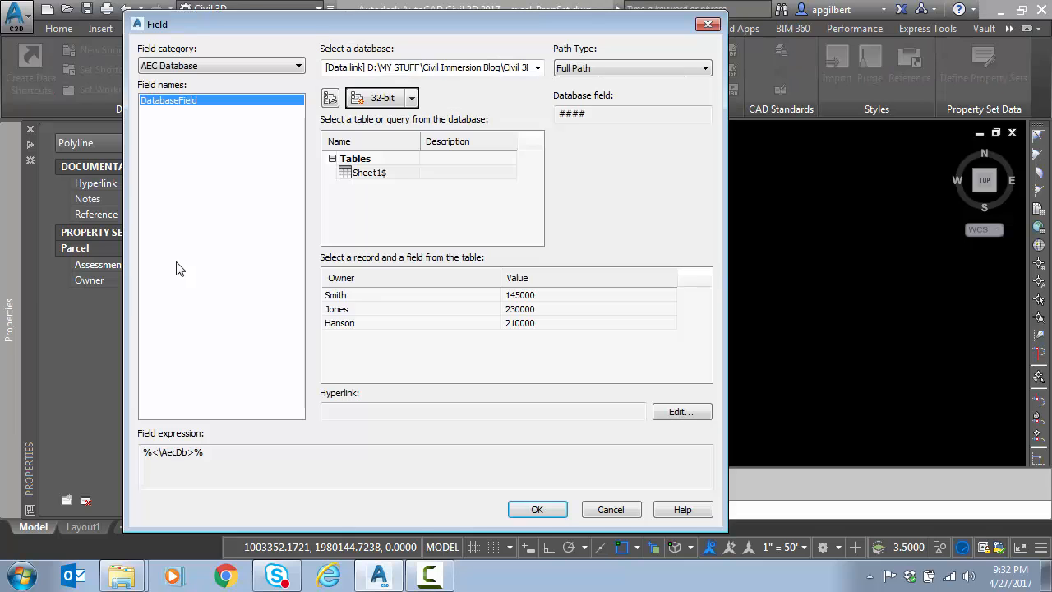
{"action": "mouse_move", "coordinate": [385, 329]}
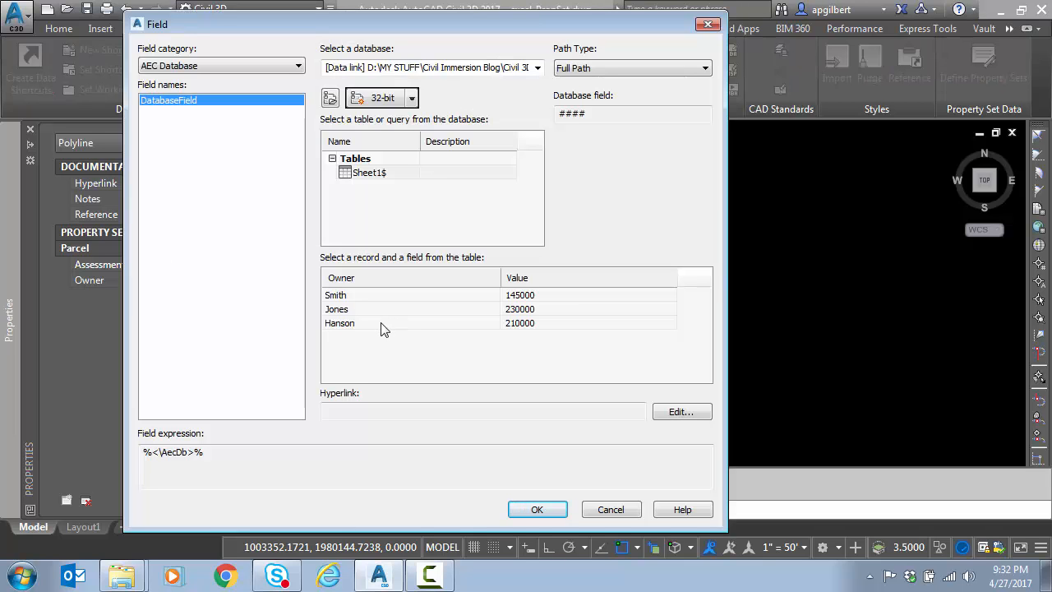
{"action": "mouse_move", "coordinate": [355, 319]}
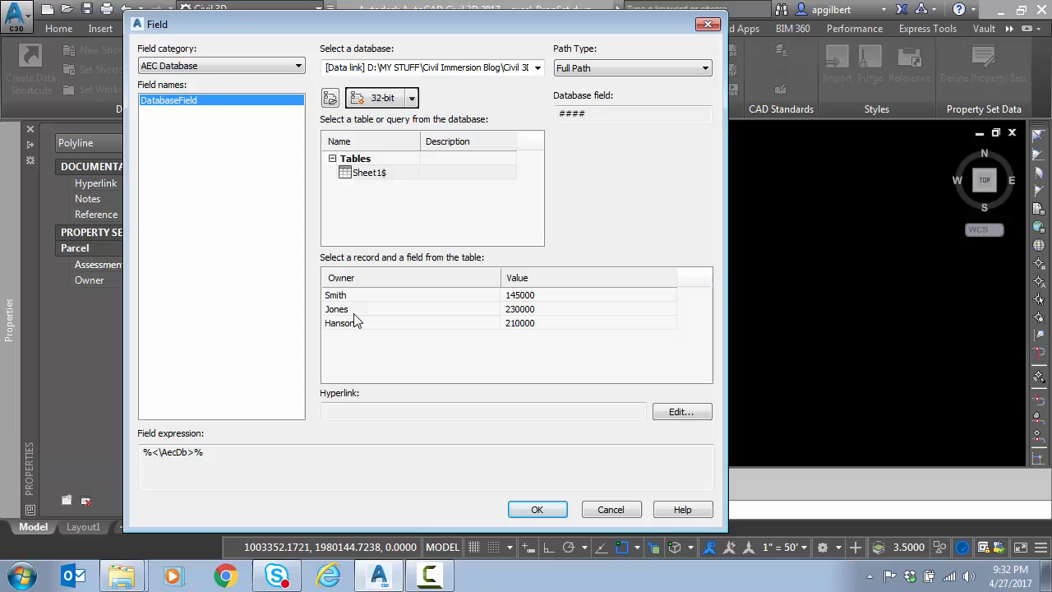
Link one parcel's Assessment to 230000 and its Owner to Jones from the spreadsheet
{"action": "left_click", "coordinate": [335, 309]}
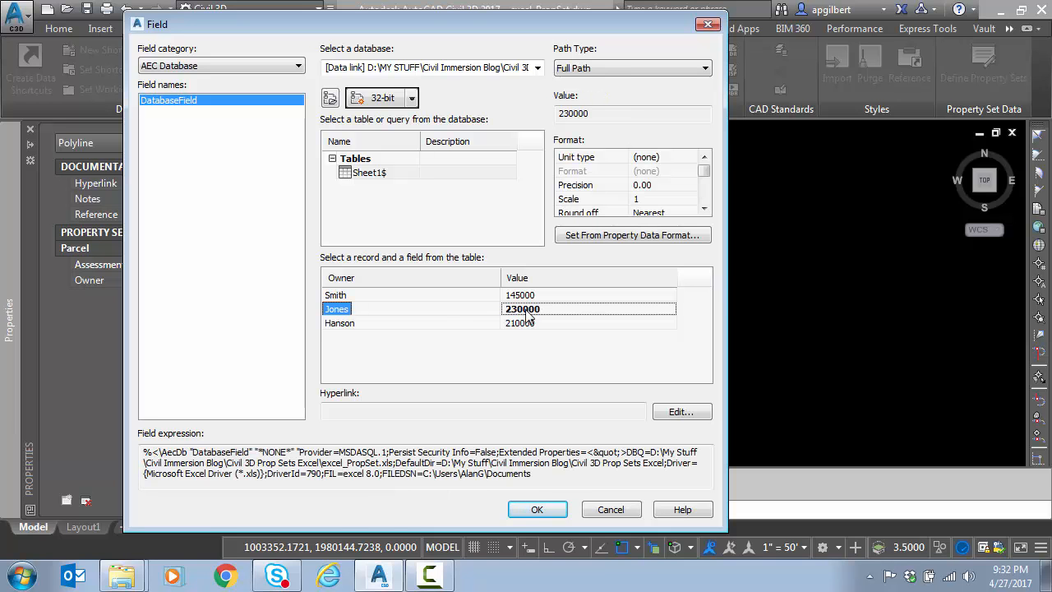
{"action": "mouse_move", "coordinate": [533, 319]}
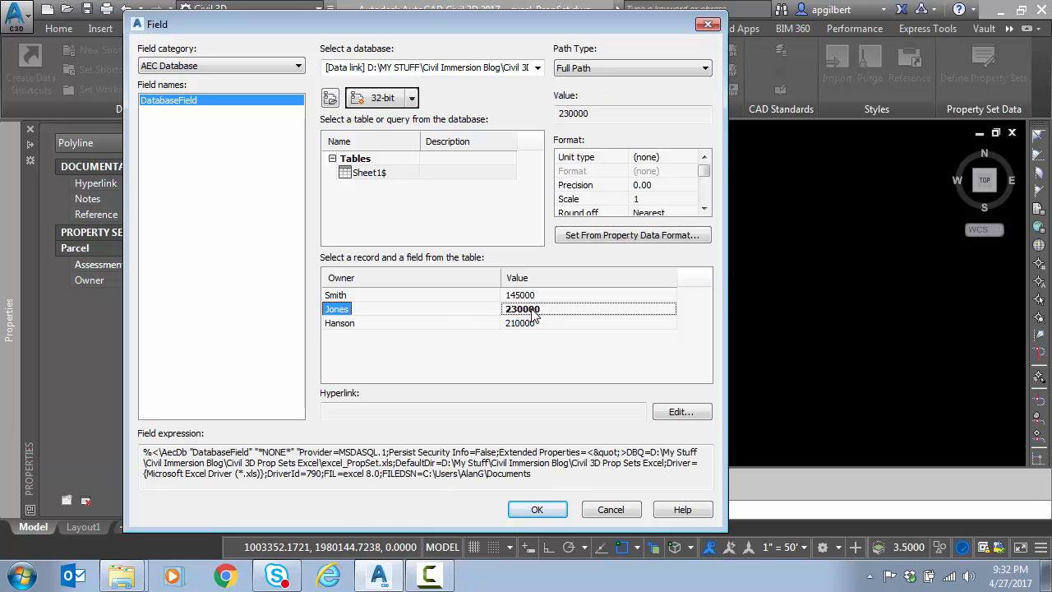
{"action": "left_click", "coordinate": [536, 510]}
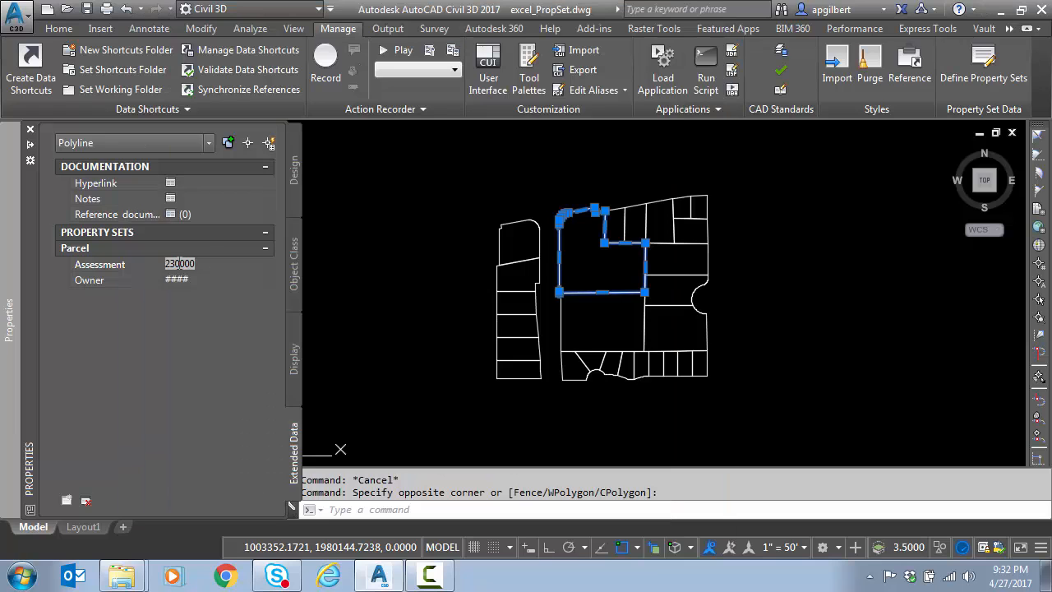
{"action": "left_click", "coordinate": [175, 279]}
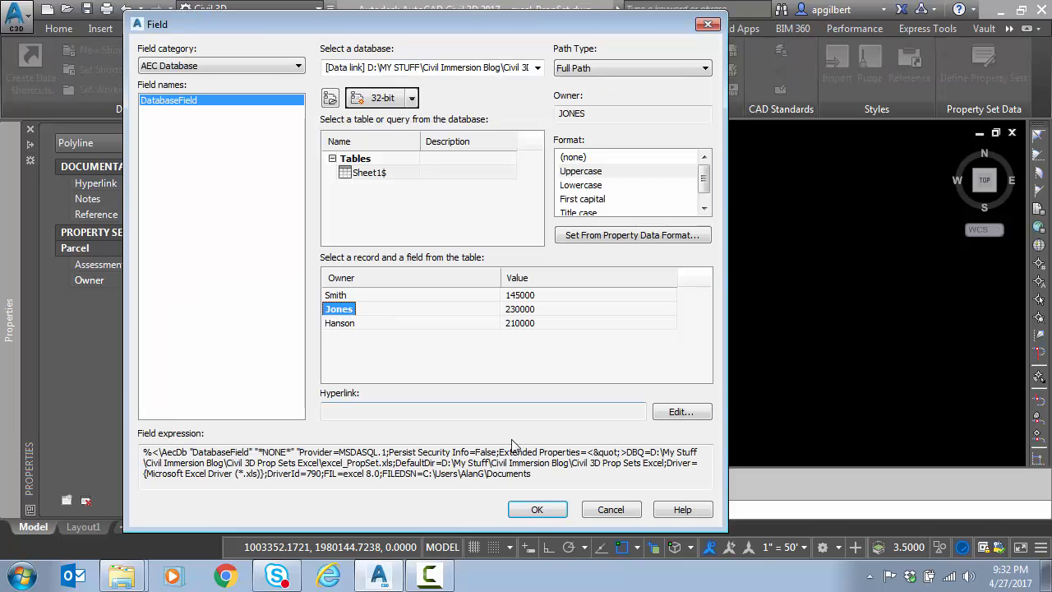
{"action": "left_click", "coordinate": [535, 510]}
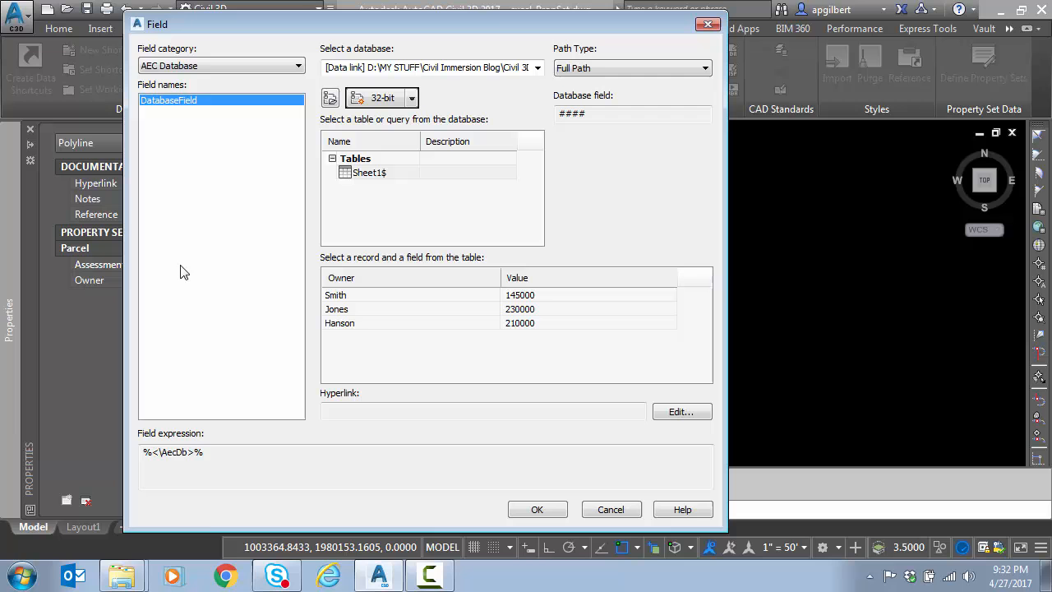
{"action": "mouse_move", "coordinate": [534, 332]}
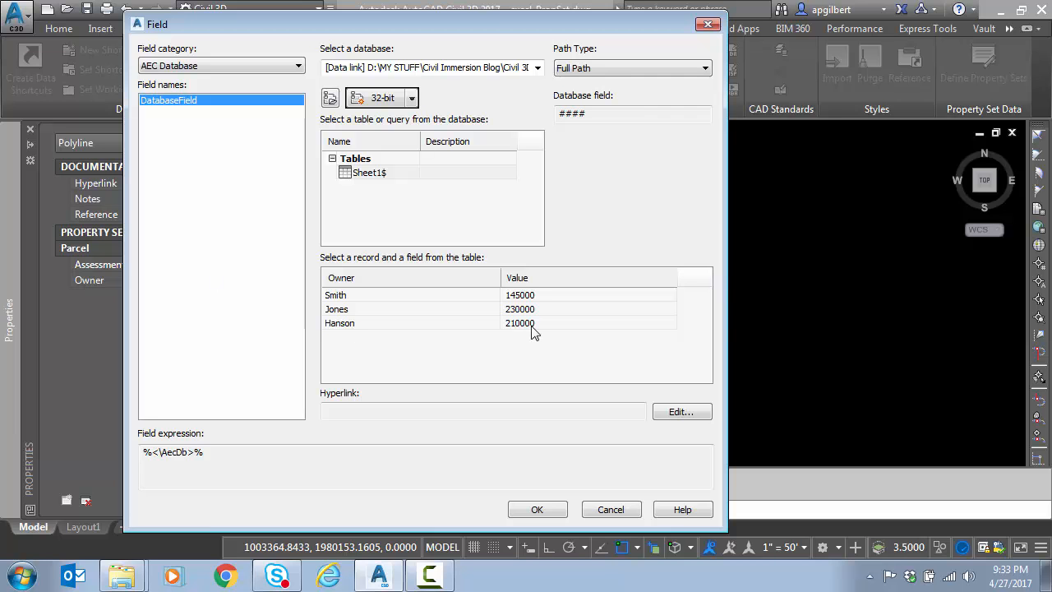
Link another parcel's Assessment and Owner to Hanson's spreadsheet row
{"action": "left_click", "coordinate": [535, 510]}
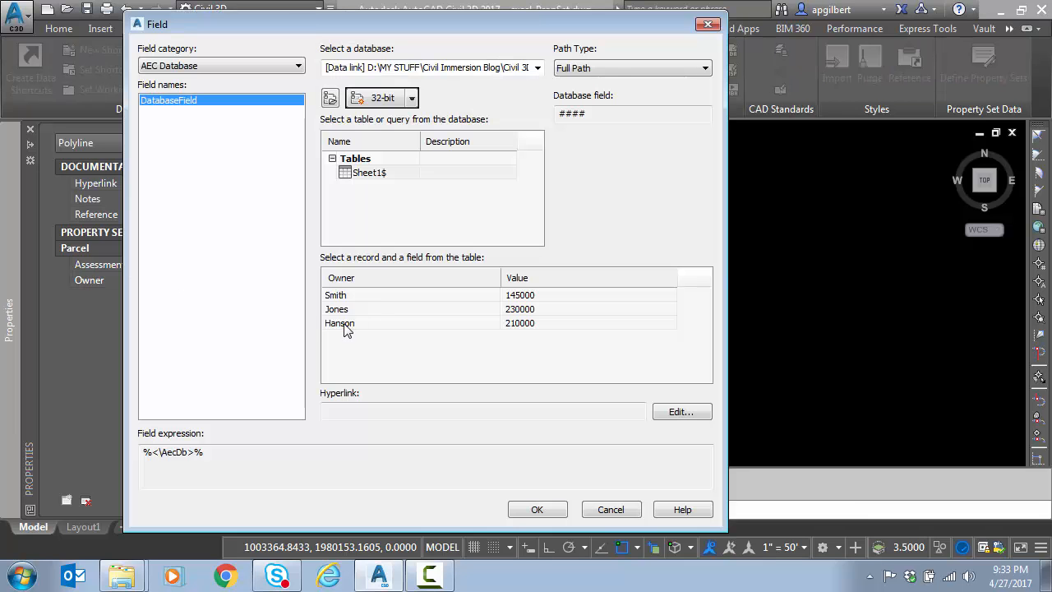
{"action": "left_click", "coordinate": [536, 510]}
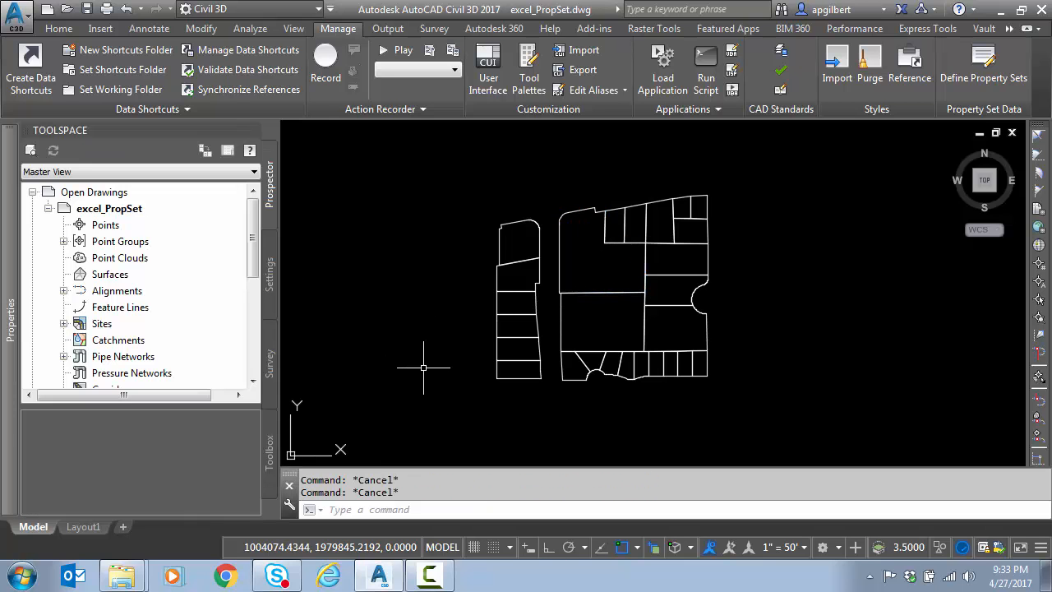
{"action": "mouse_move", "coordinate": [434, 461]}
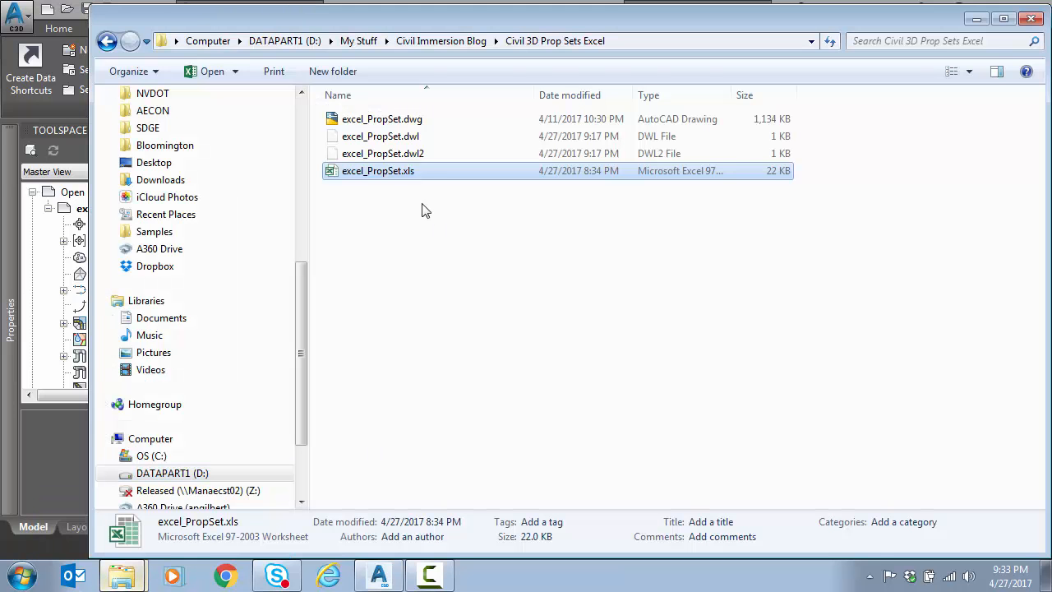
Open excel_PropSet.xls from the Civil 3D Prop Sets Excel folder
{"action": "double_click", "coordinate": [378, 169]}
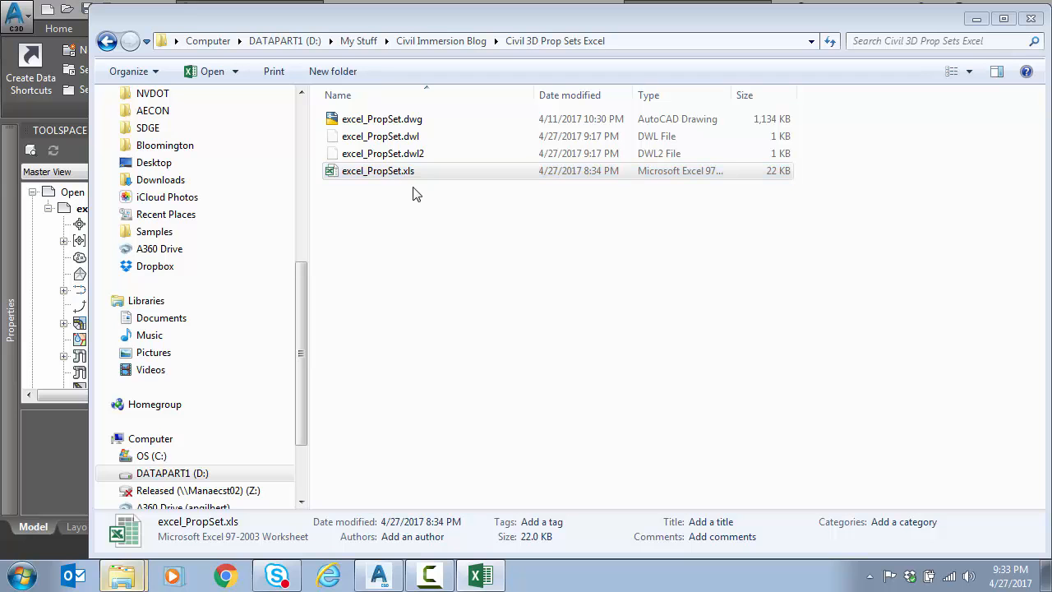
{"action": "mouse_move", "coordinate": [436, 199]}
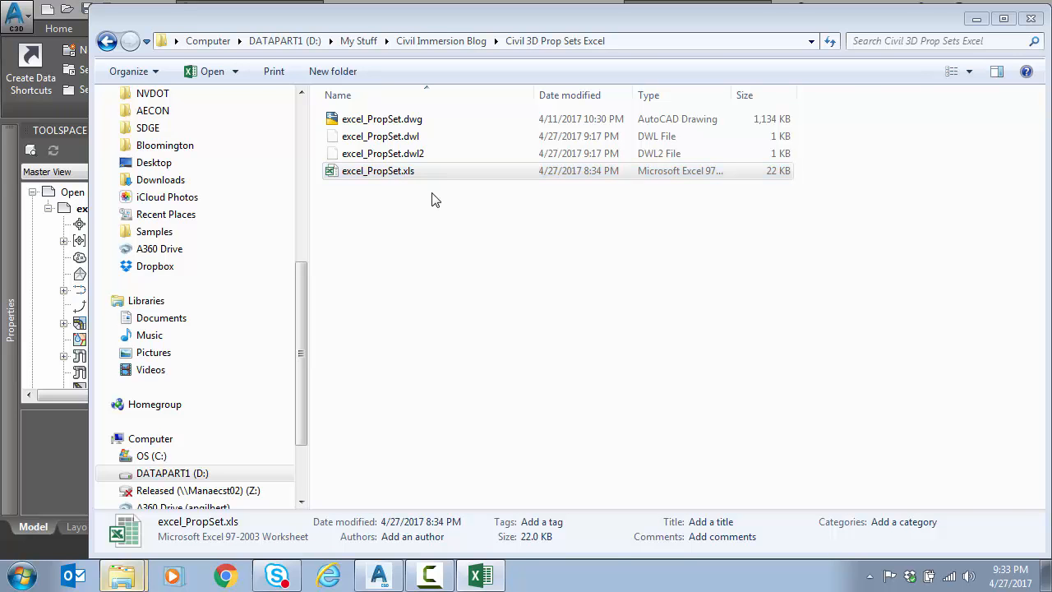
{"action": "double_click", "coordinate": [378, 170]}
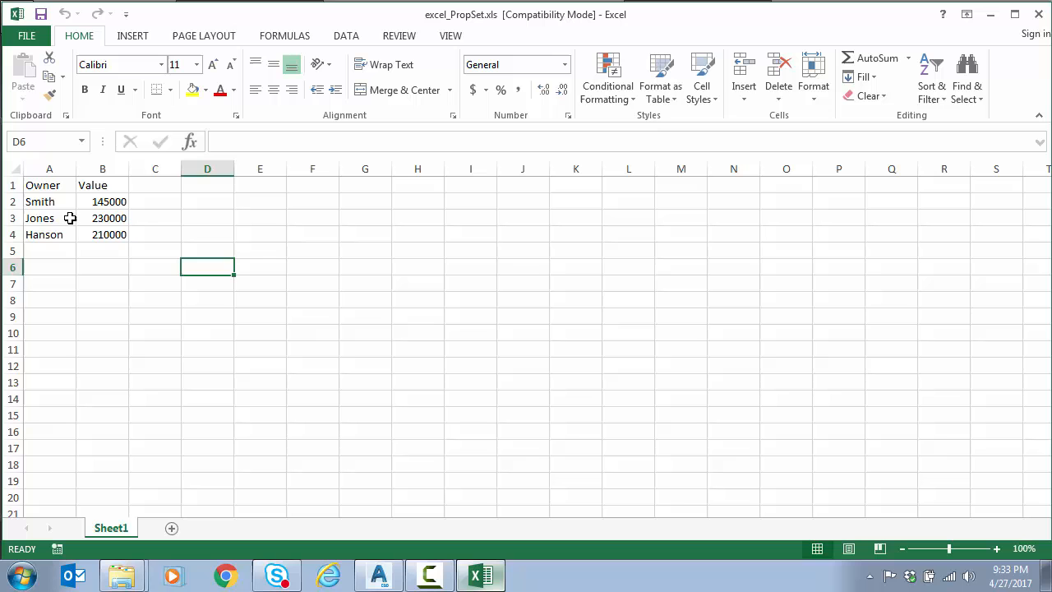
{"action": "left_click", "coordinate": [50, 217]}
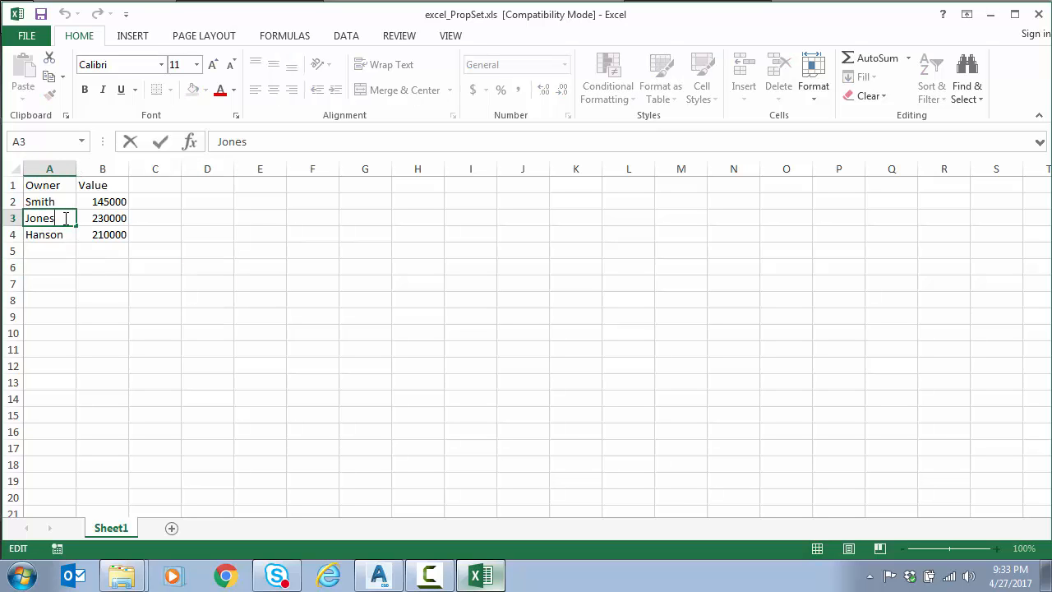
{"action": "type", "text": ", Glenn"}
{"action": "left_click", "coordinate": [101, 219]}
{"action": "type", "text": "28000"}
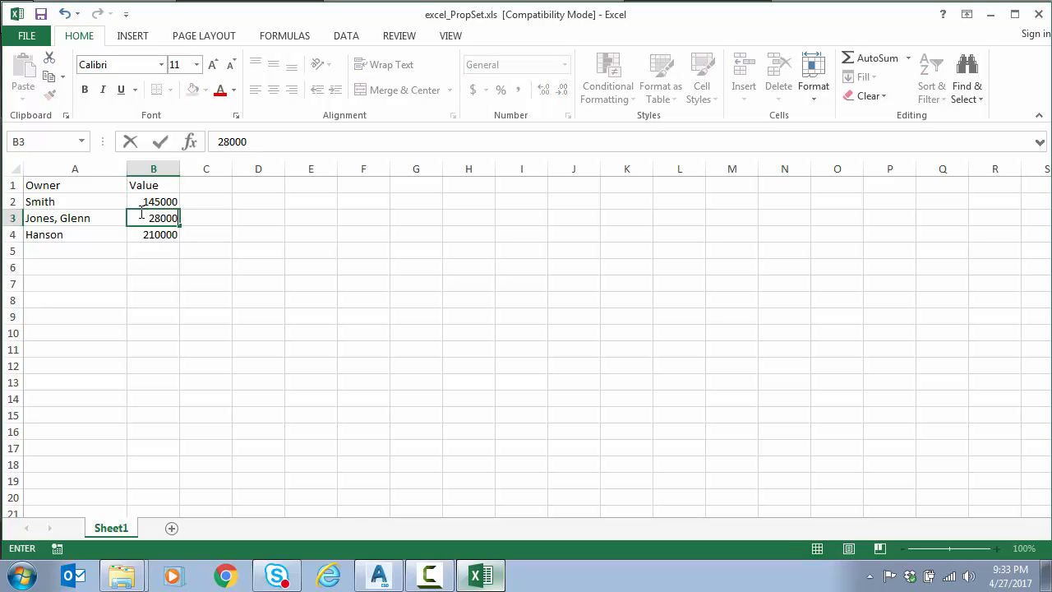
{"action": "key", "text": "Enter"}
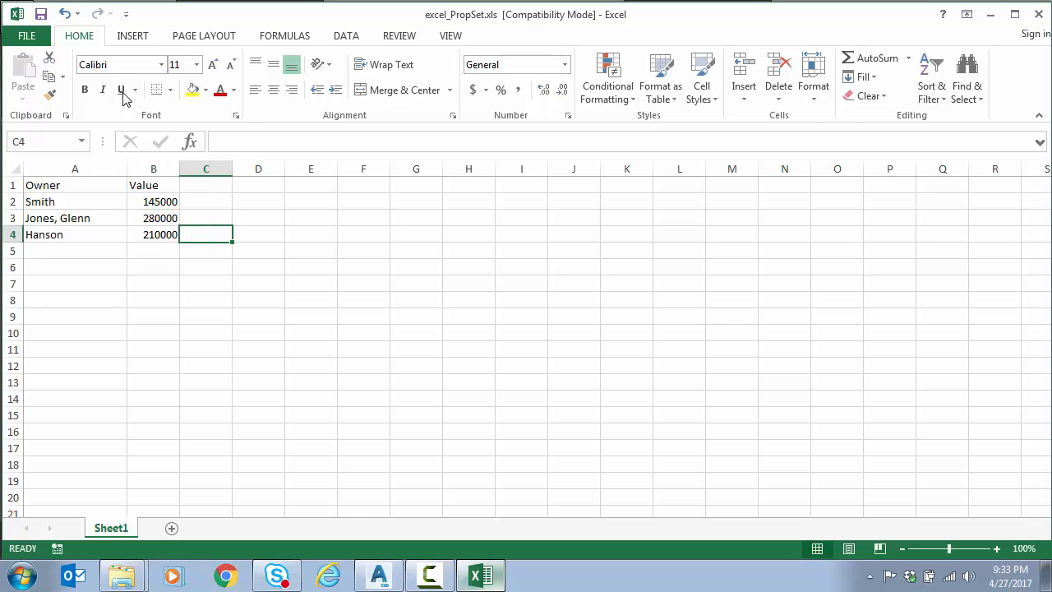
{"action": "left_click", "coordinate": [378, 575]}
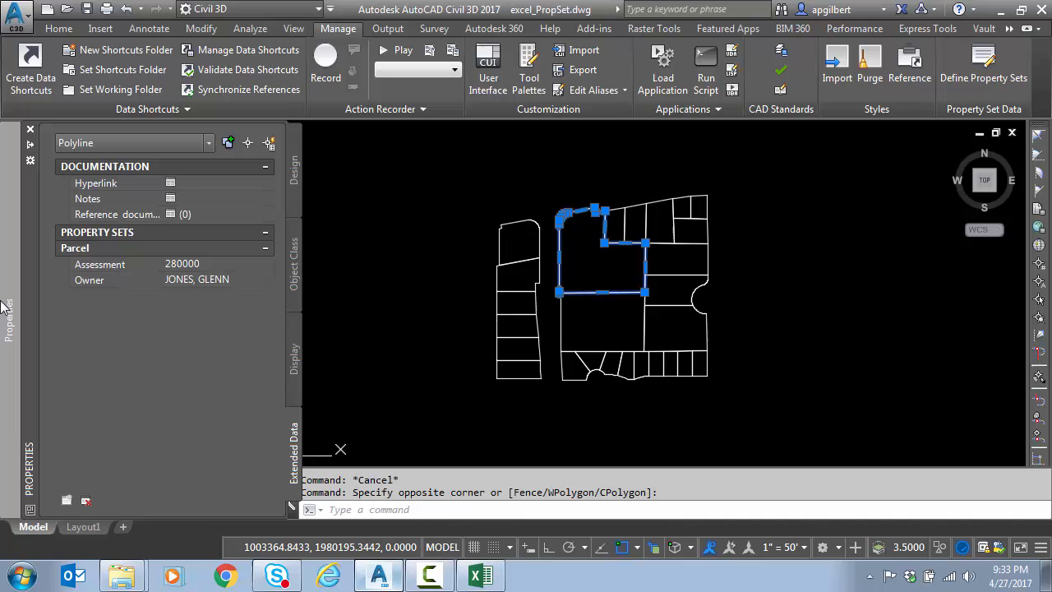
{"action": "mouse_move", "coordinate": [204, 282]}
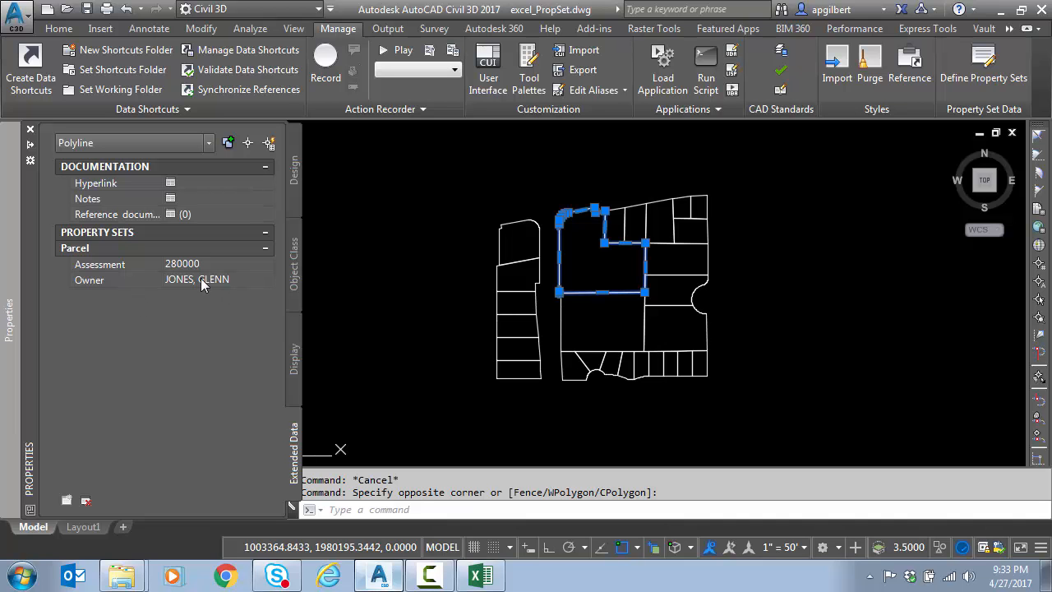